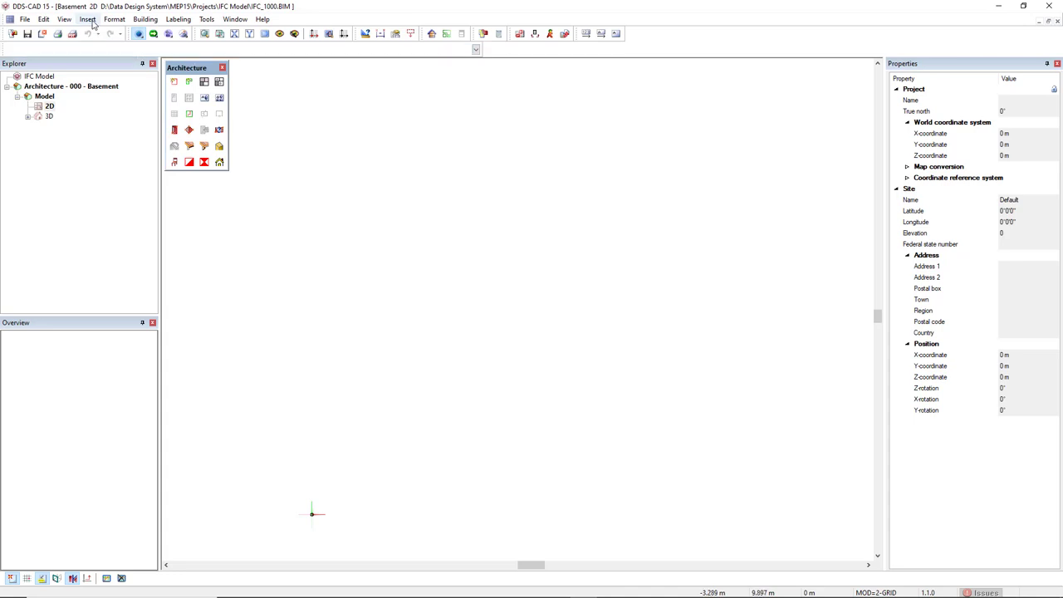
Bring up IFC File Management from Insert > External Resource and land on the IFC File Manager page.
left_click(86, 20)
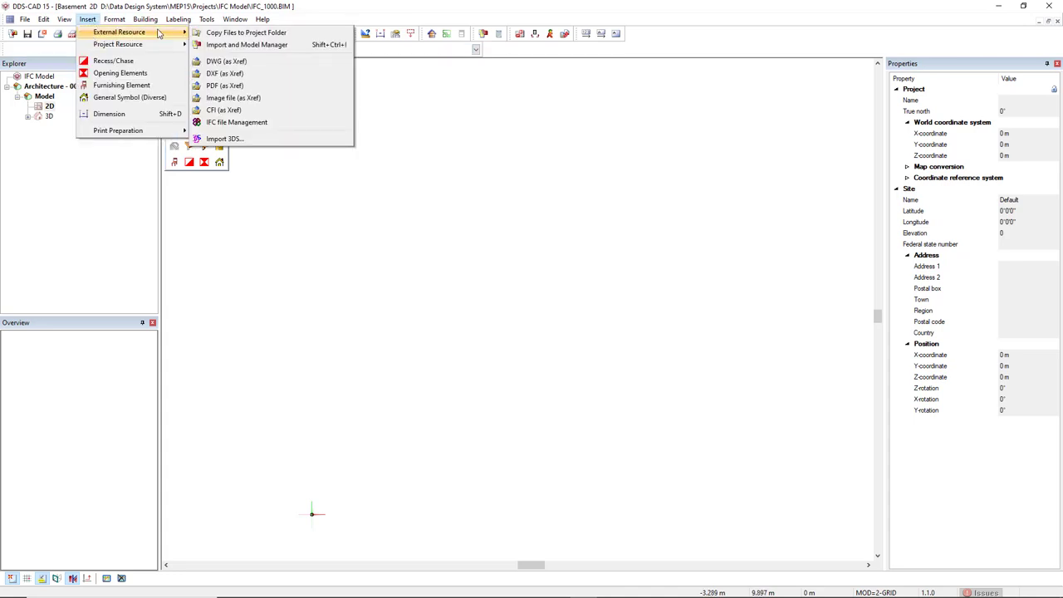
mouse_move(236, 122)
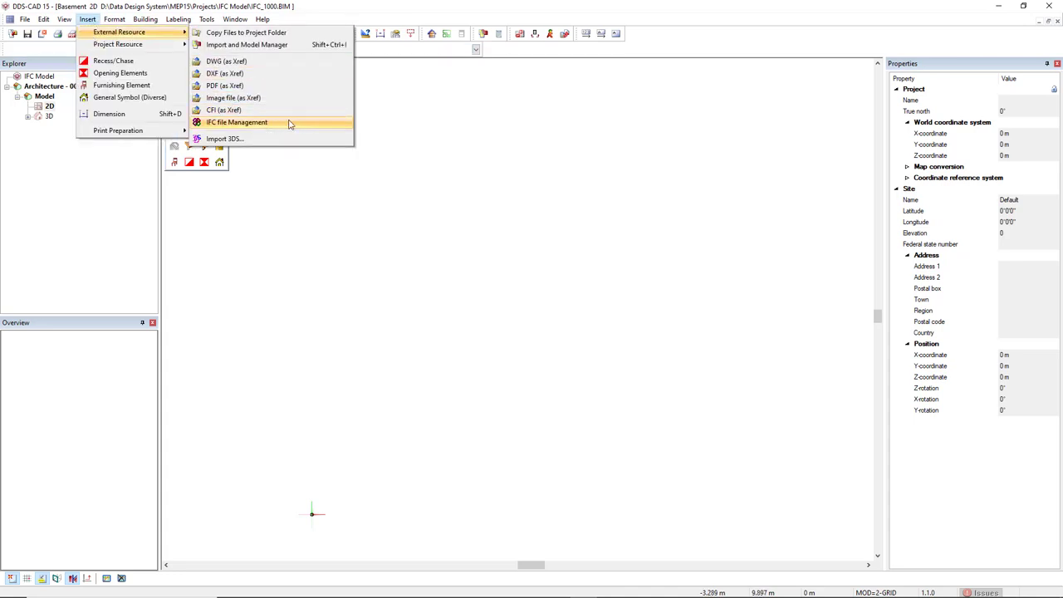
left_click(236, 123)
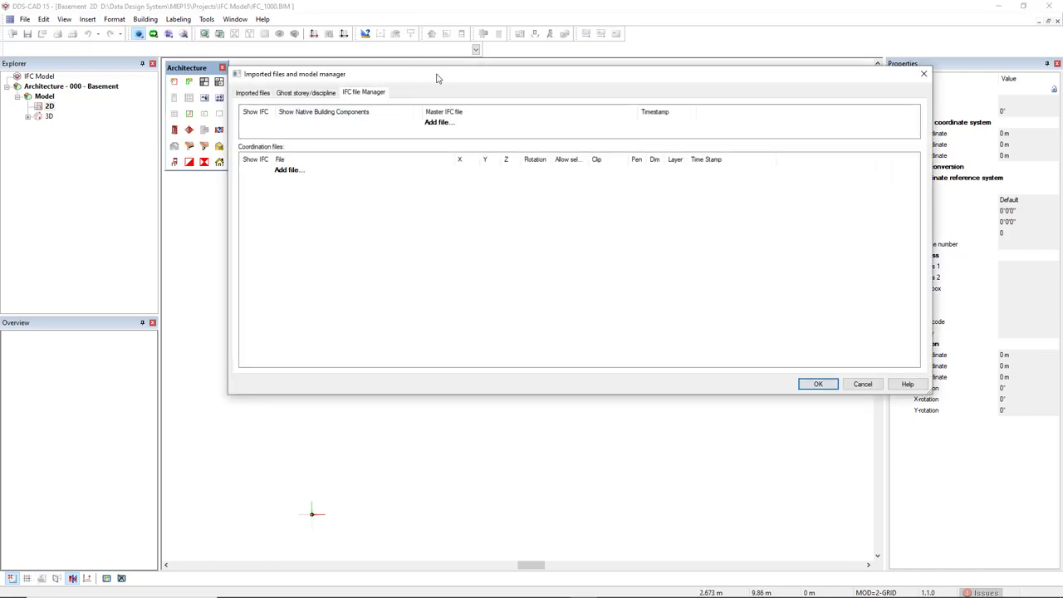
left_click_drag(435, 73, 407, 101)
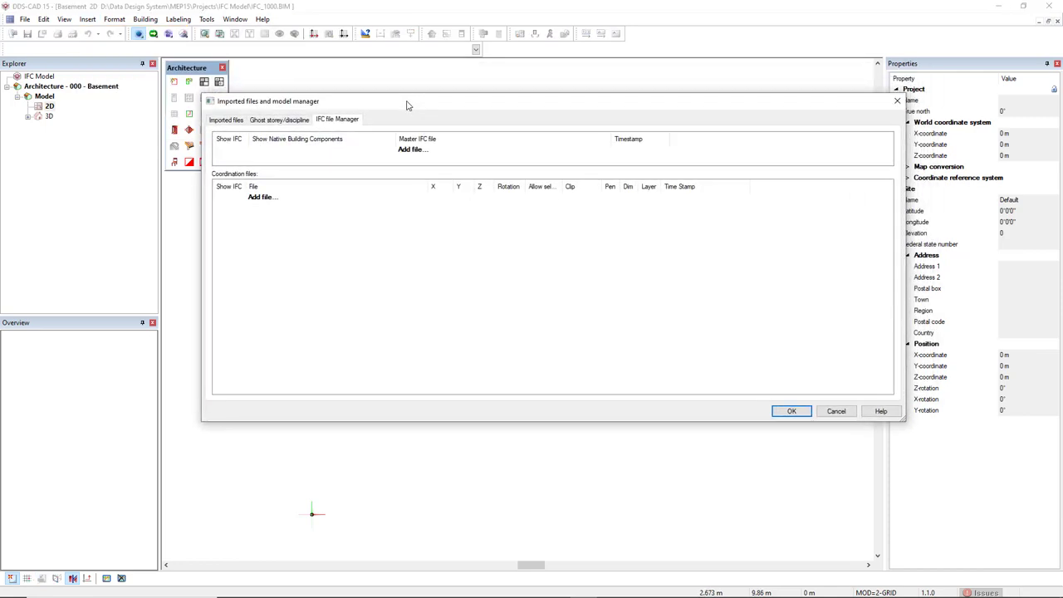
left_click(791, 412)
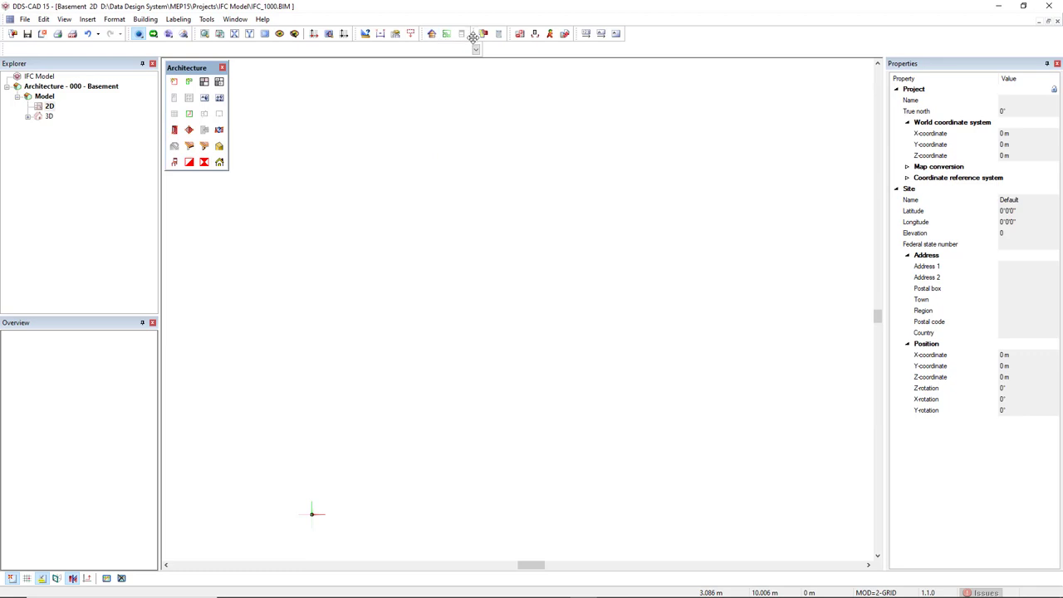
left_click(482, 34)
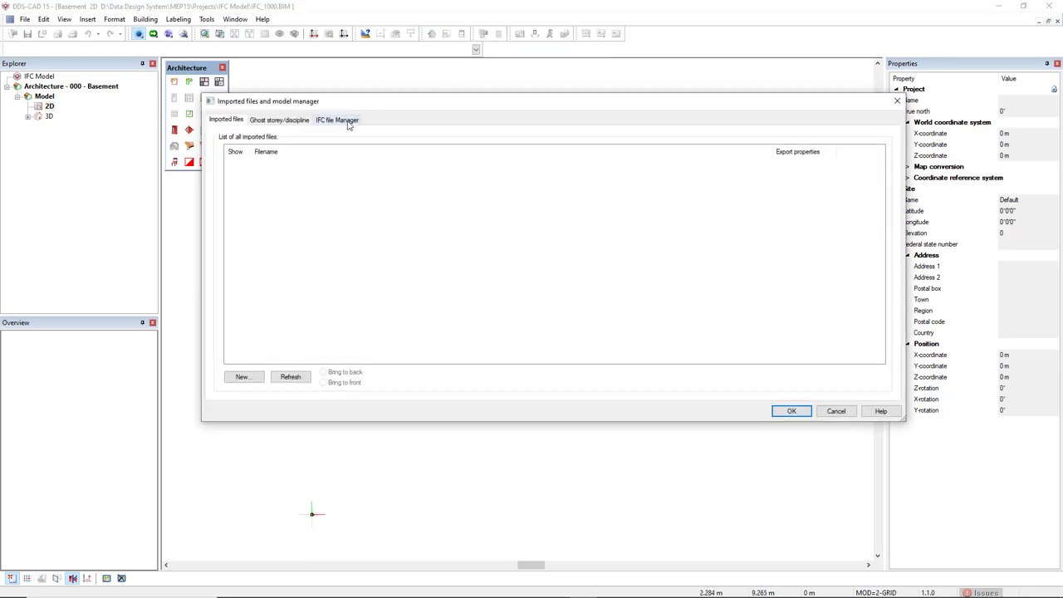
left_click(337, 120)
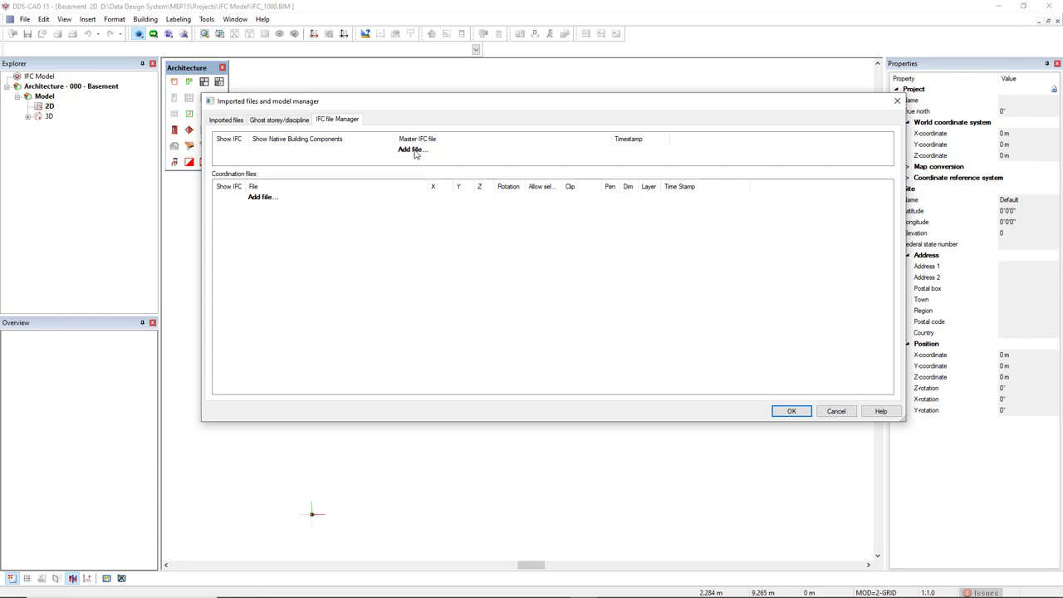
Add Demohuset_Architecture.ifc from the Demohuset IFC folder as the master IFC file.
left_click(412, 150)
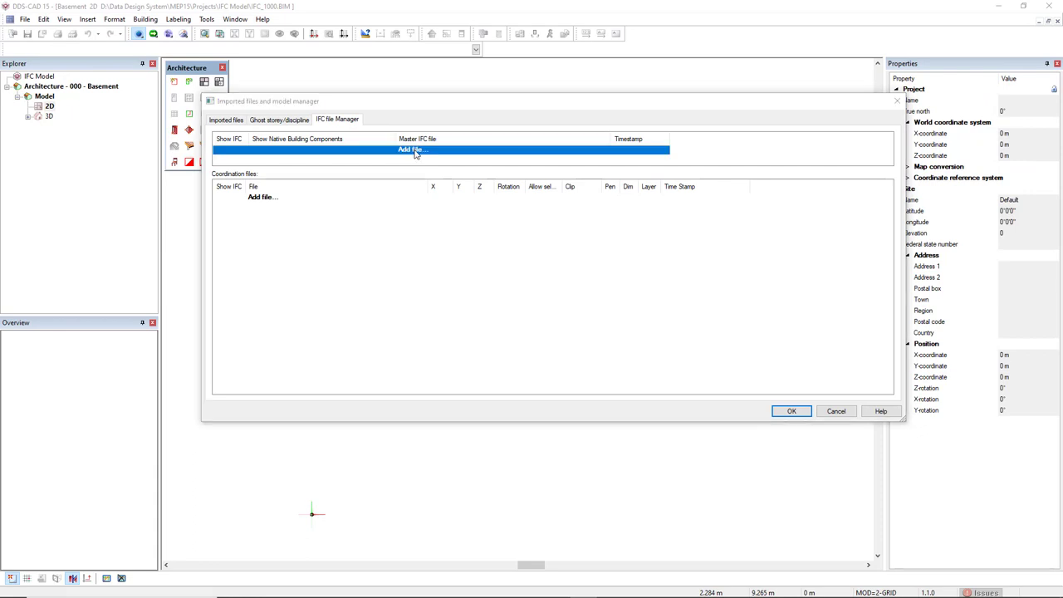
left_click(409, 150)
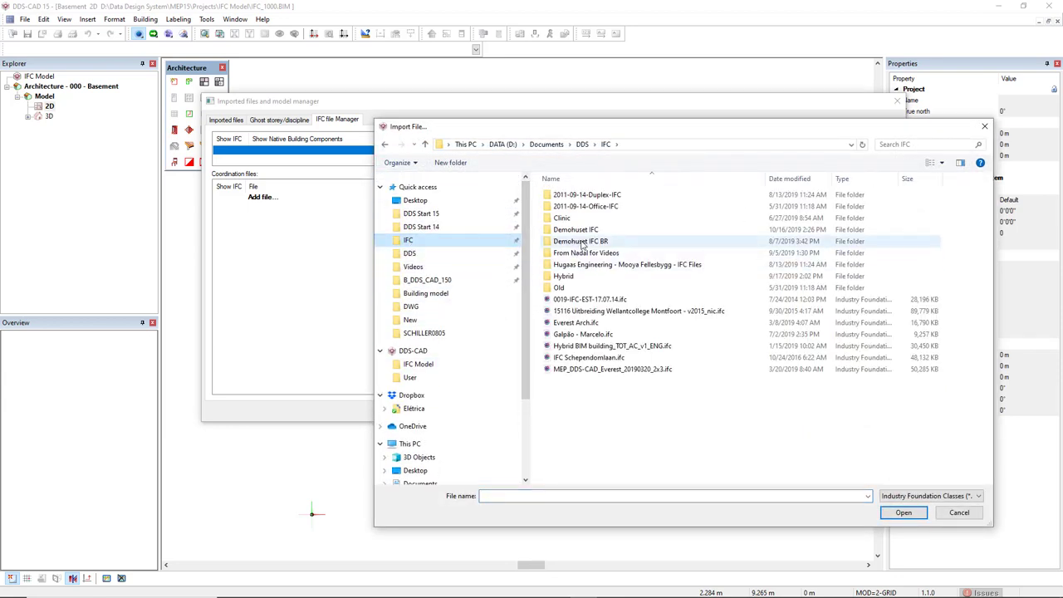
double_click(582, 241)
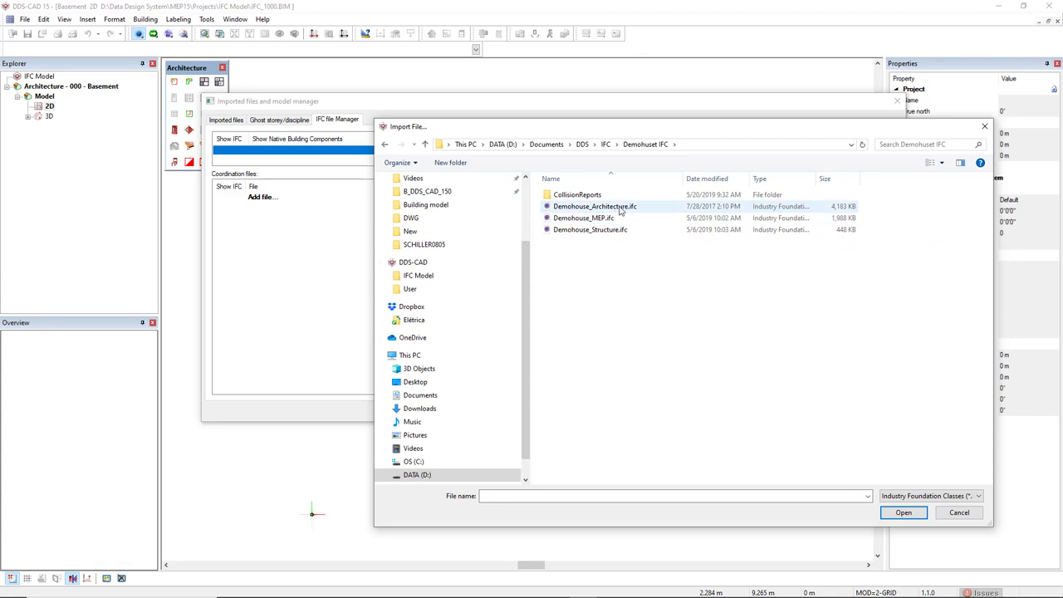
mouse_move(595, 206)
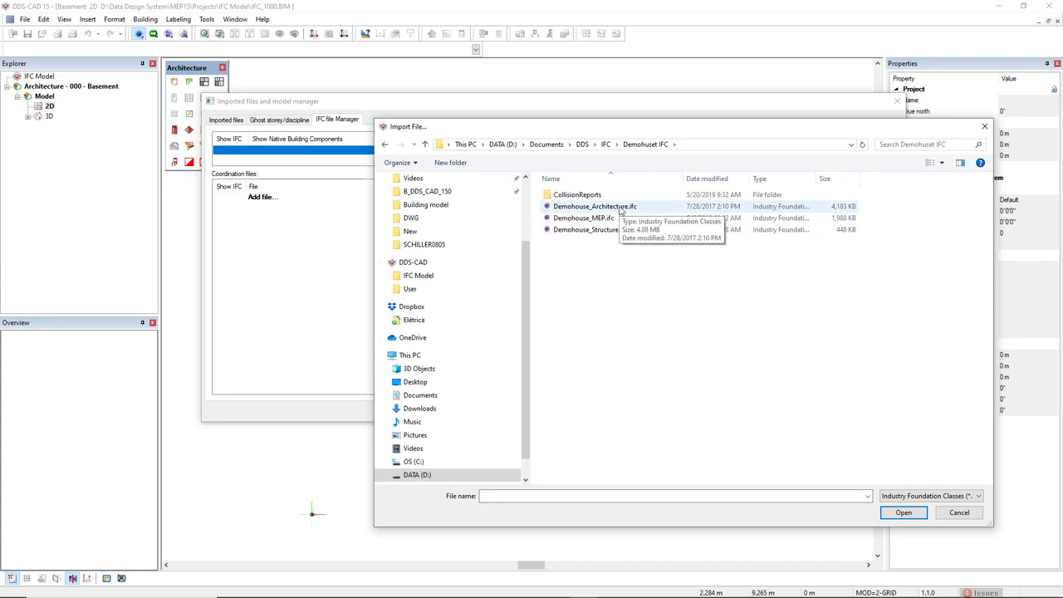
left_click(904, 511)
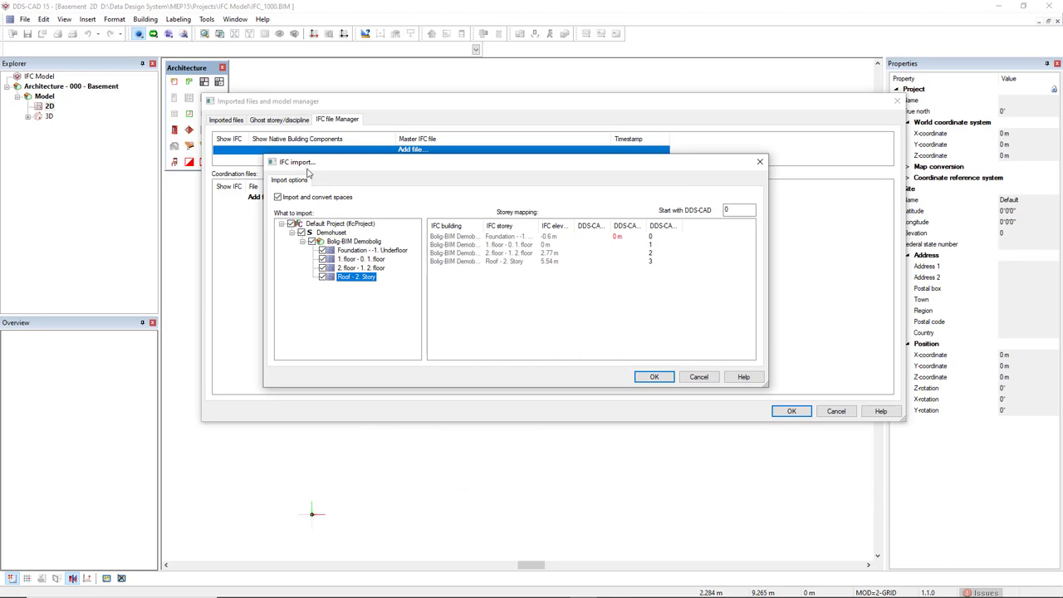
mouse_move(289, 209)
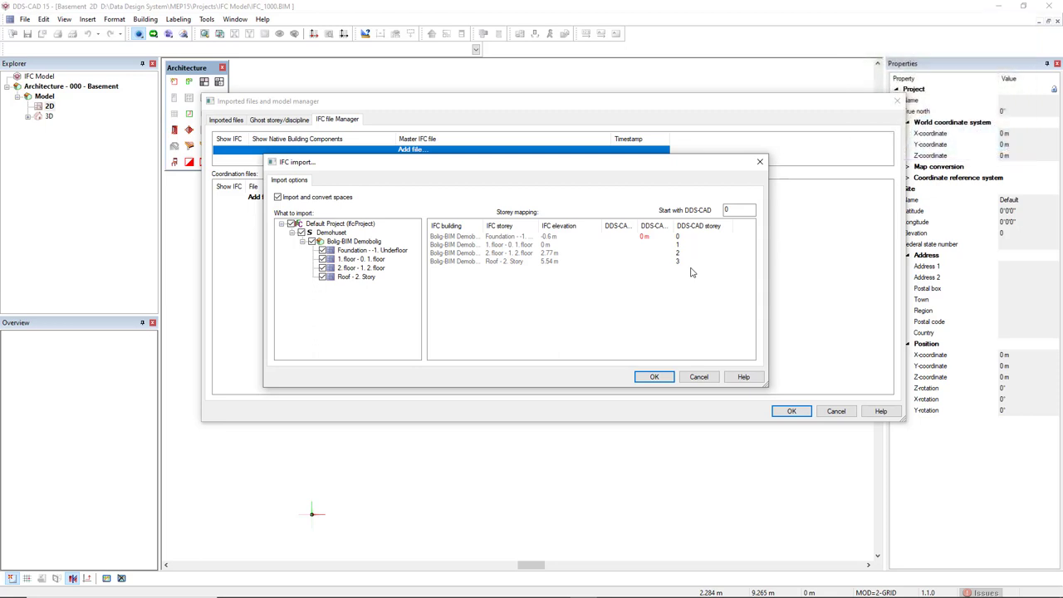
mouse_move(730, 222)
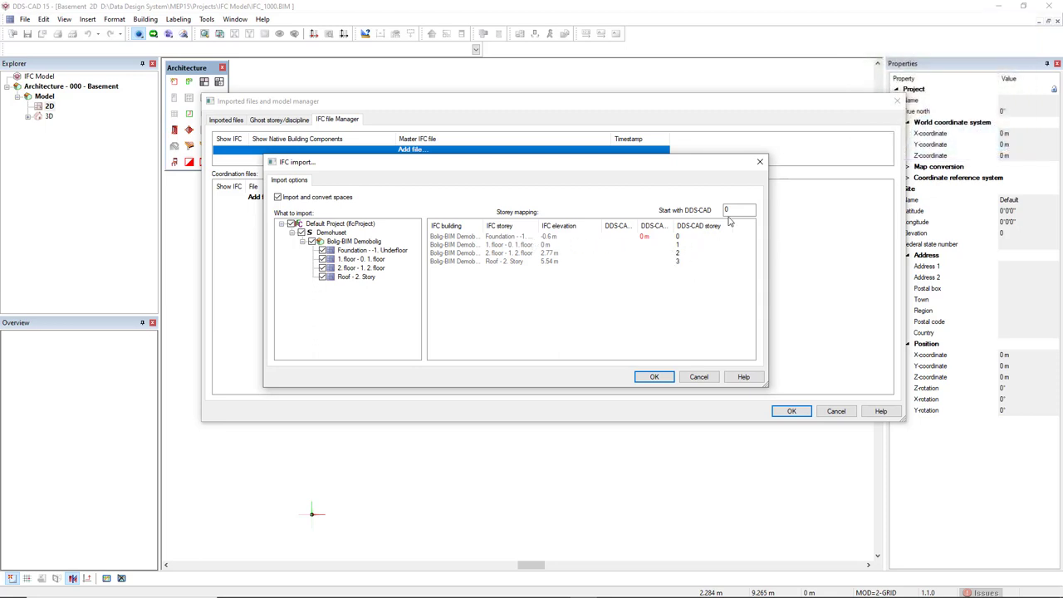
Set the Start with DDS-CAD storey value to 2 and confirm the storey mapping import.
left_click(738, 210)
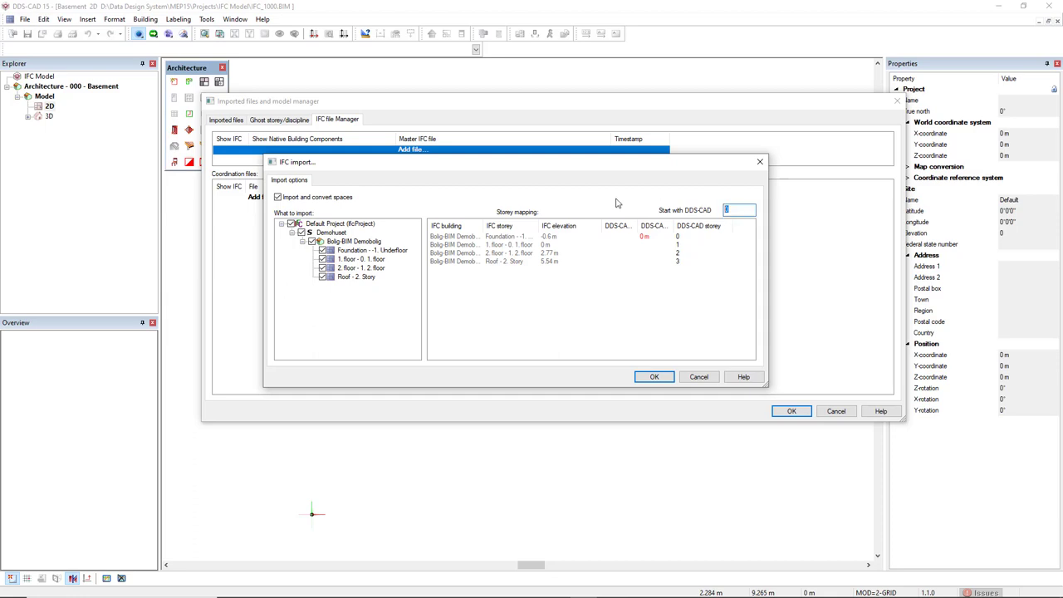
type("2")
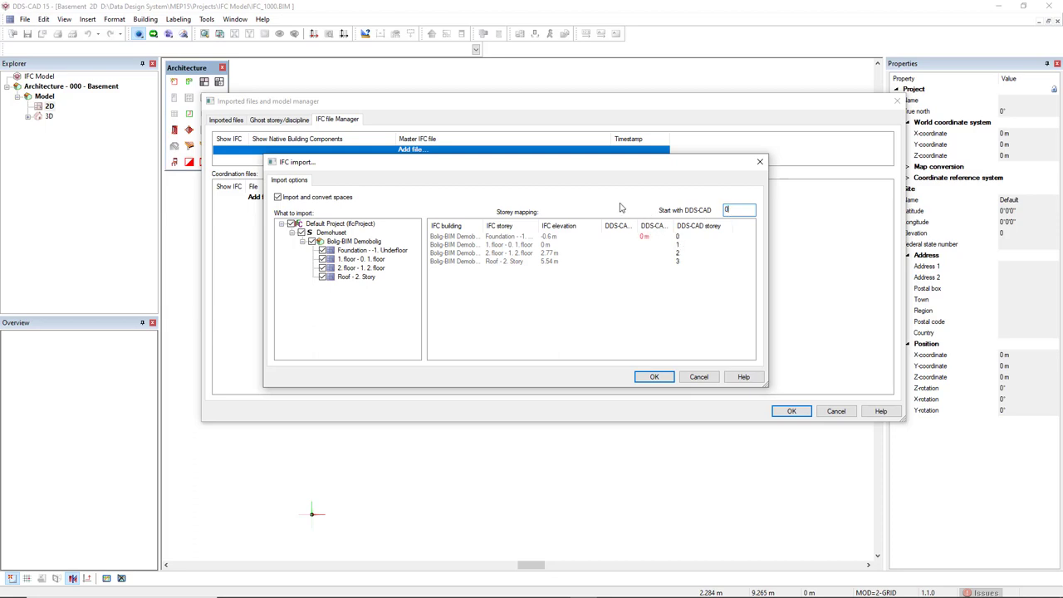
left_click(655, 376)
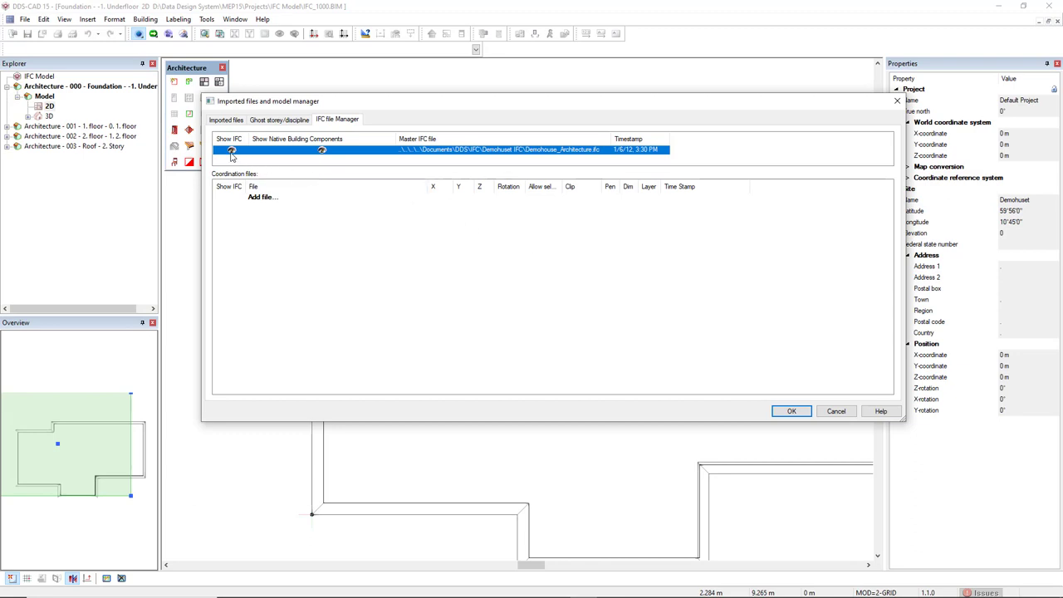
mouse_move(270, 167)
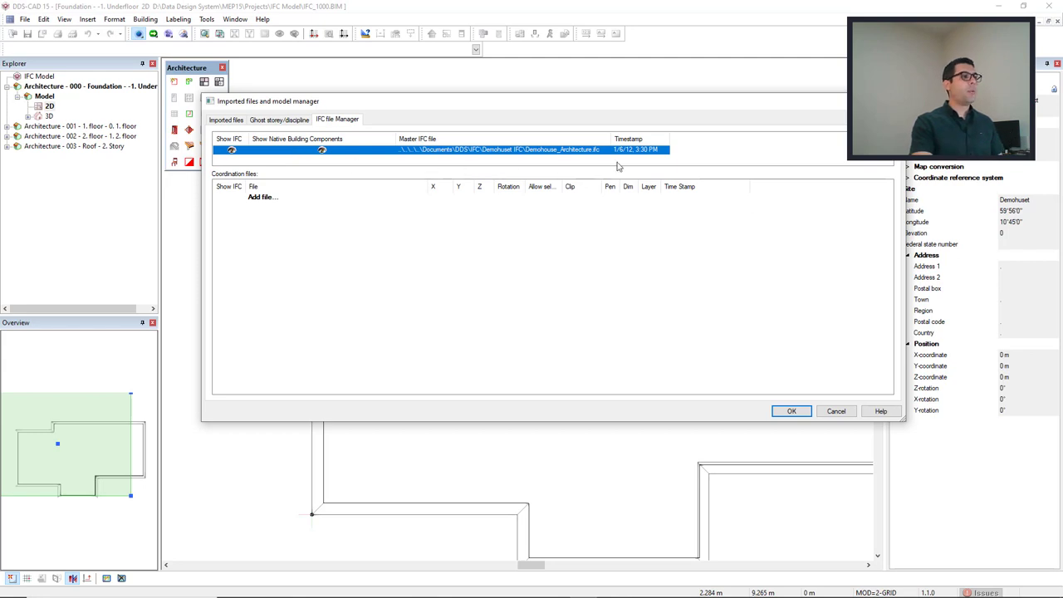
mouse_move(624, 167)
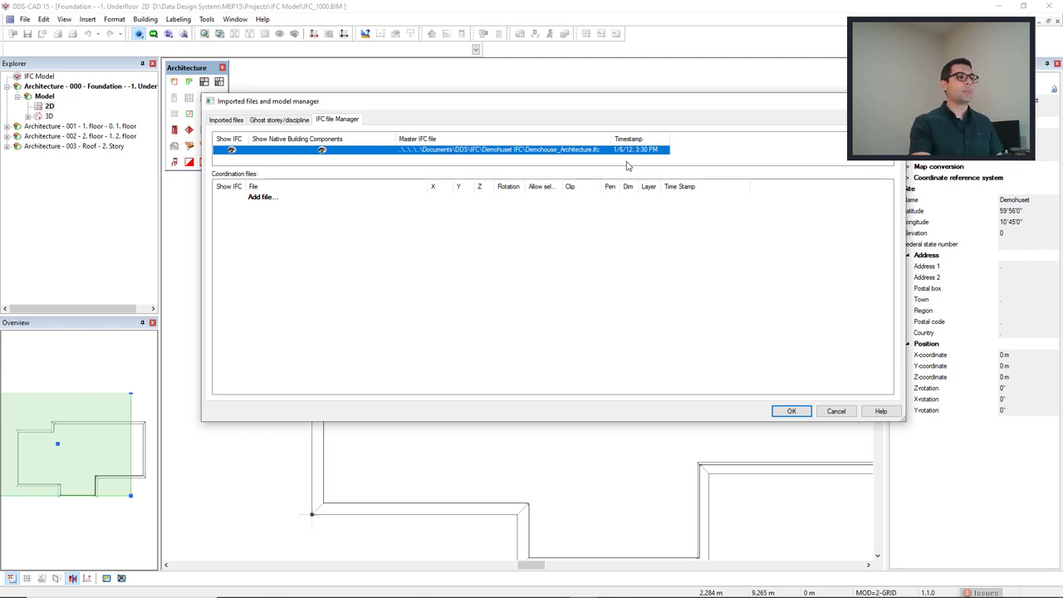
mouse_move(623, 166)
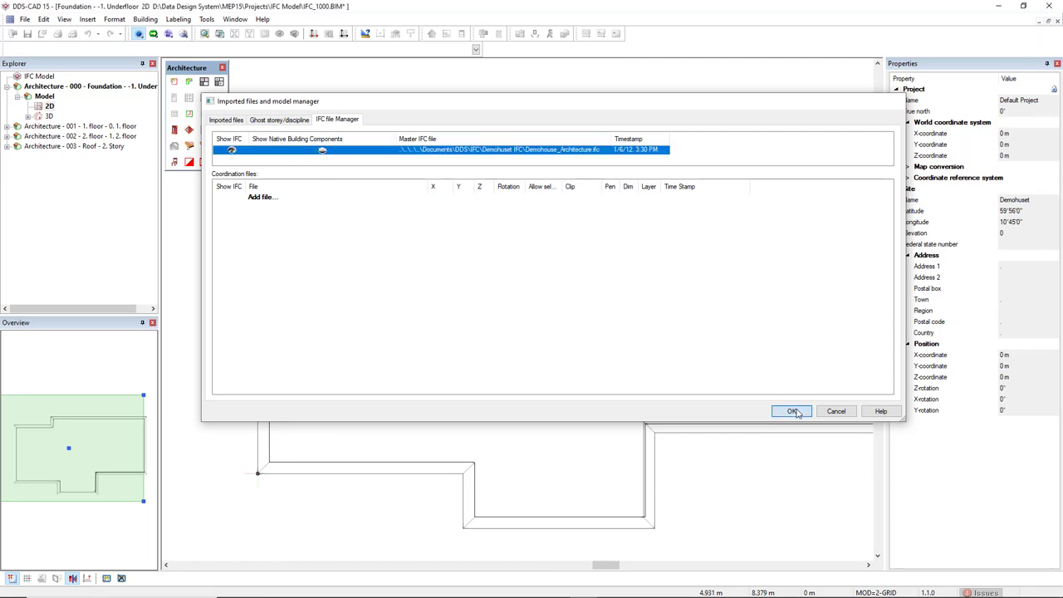
Close the manager and view the imported storey plans, including the roof, from the Explorer tree.
left_click(792, 412)
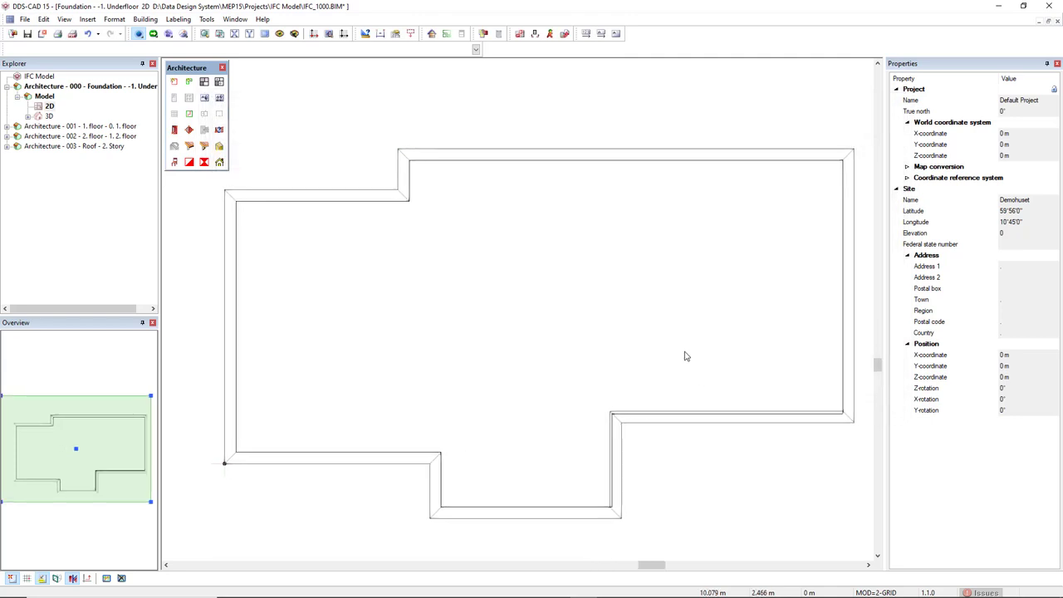
mouse_move(402, 199)
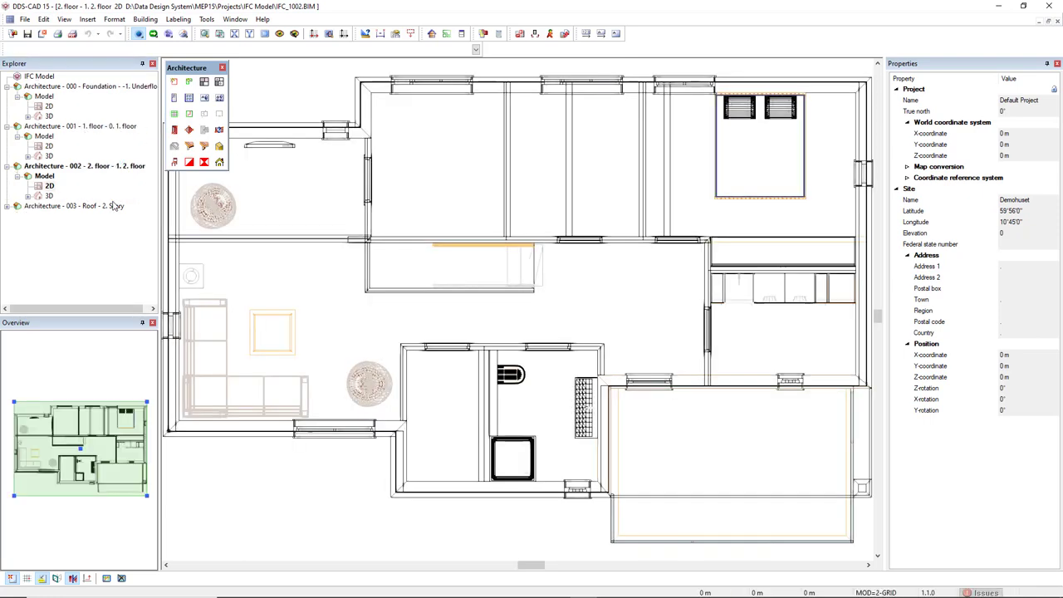
double_click(75, 206)
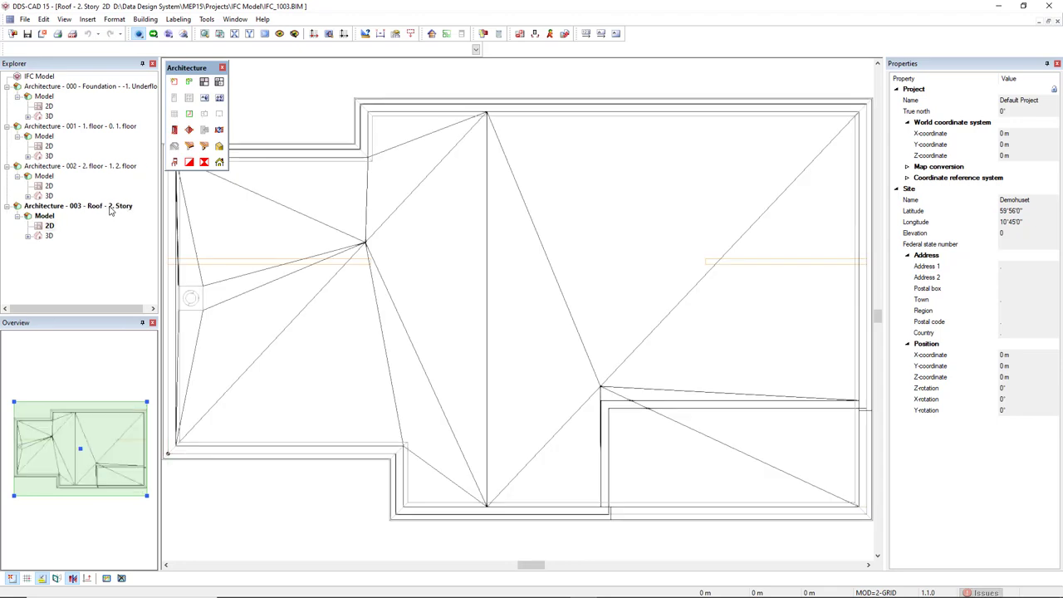
mouse_move(66, 190)
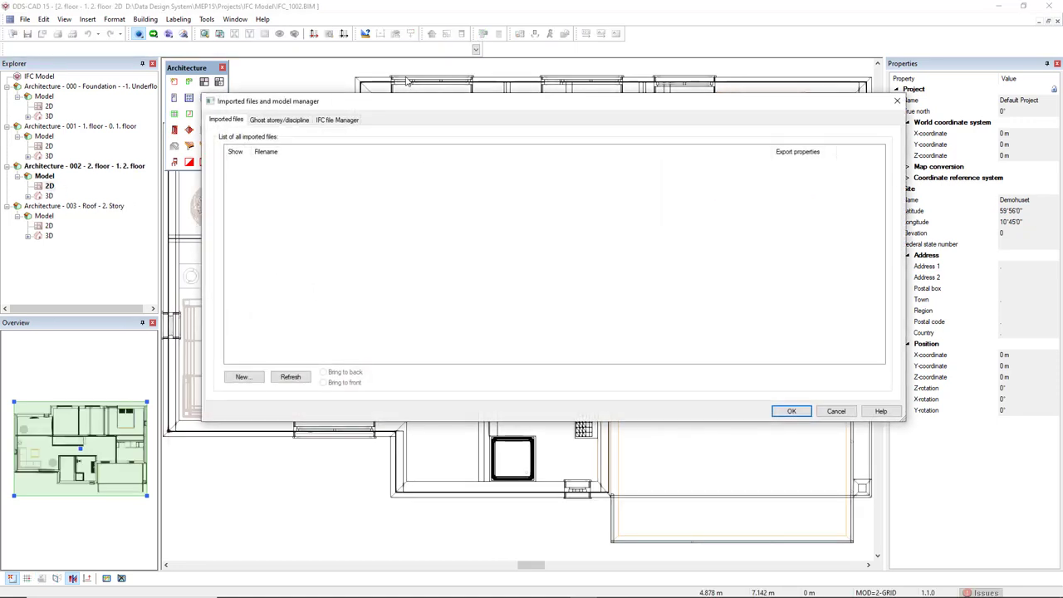
Enable Show Native Building Components on the IFC File Manager page and return to the plan.
left_click(336, 119)
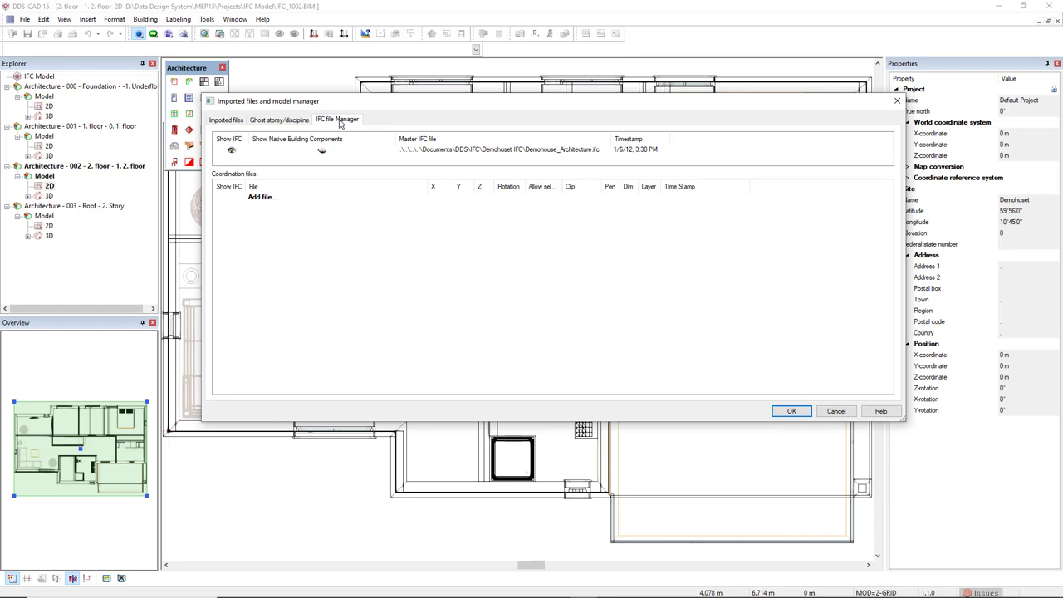
mouse_move(322, 158)
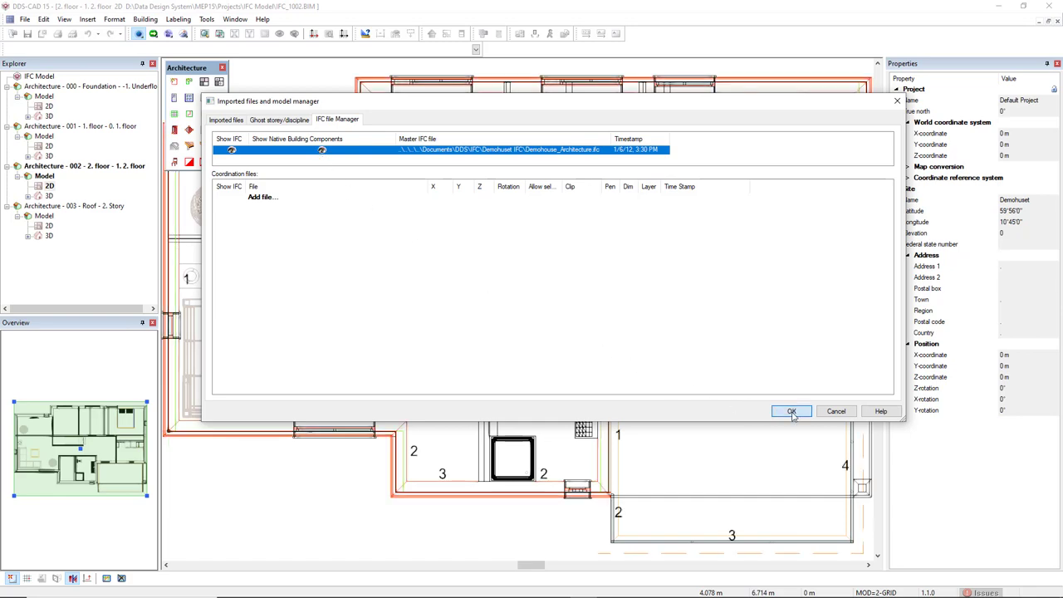
left_click(791, 412)
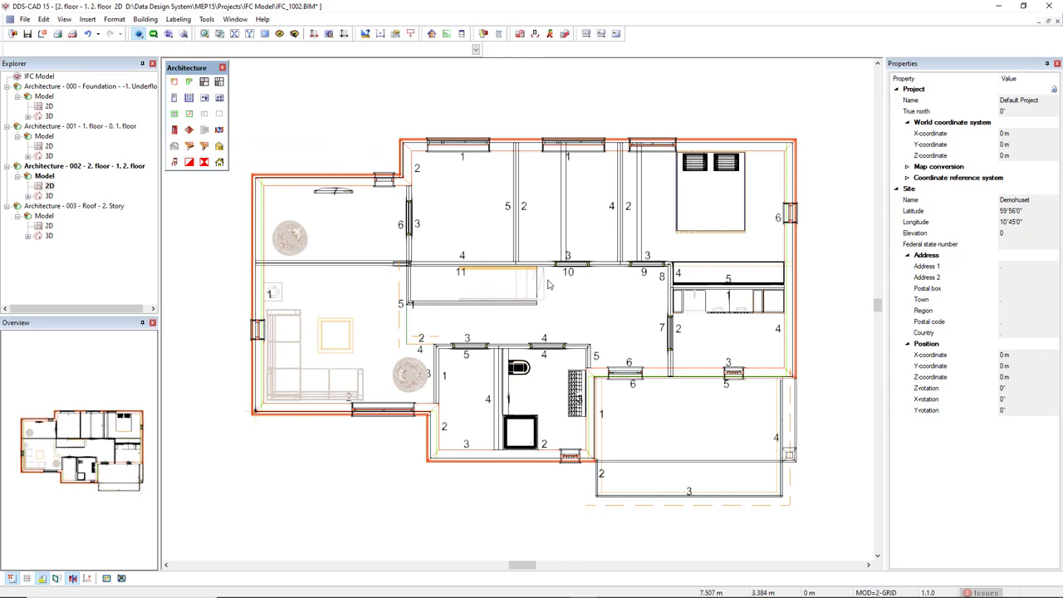
mouse_move(322, 188)
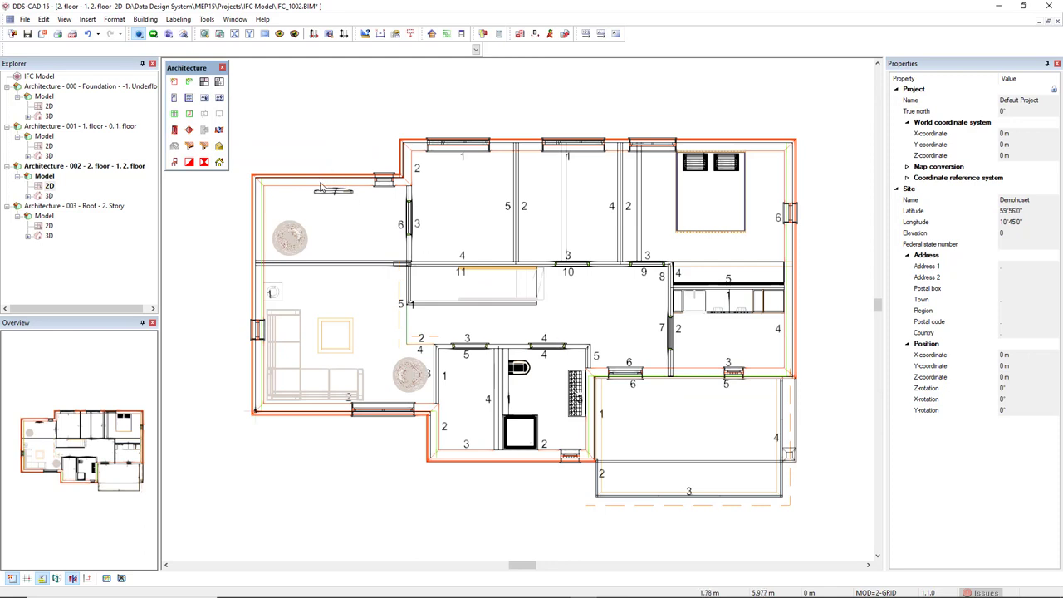
mouse_move(370, 366)
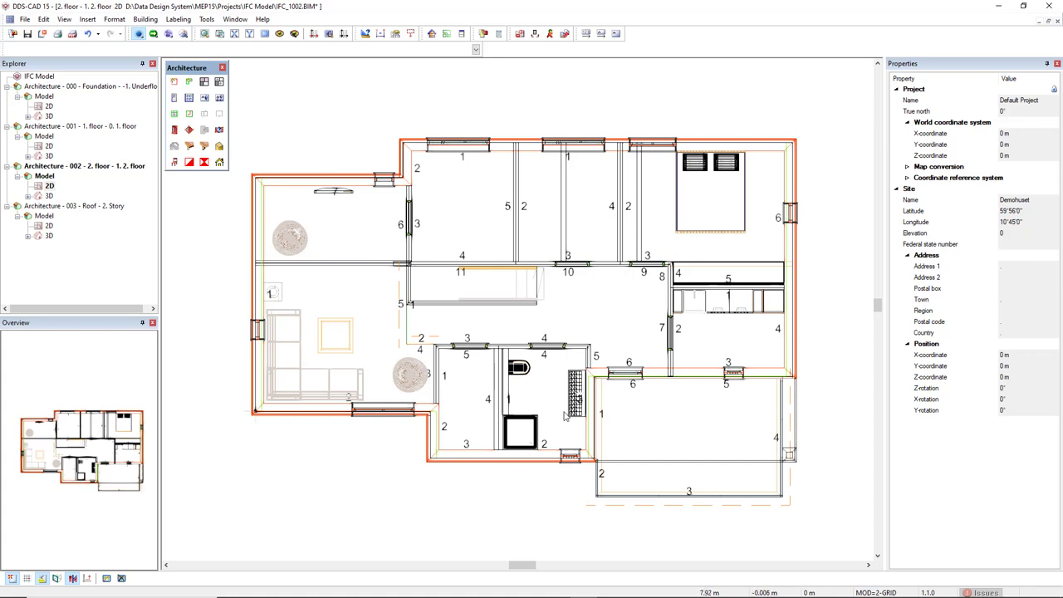
mouse_move(545, 393)
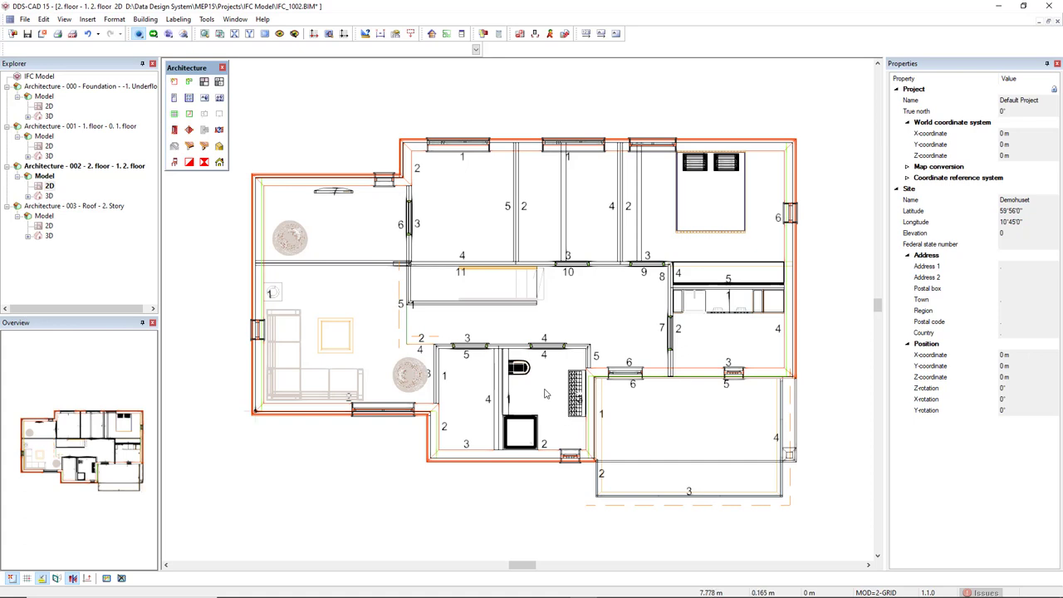
mouse_move(219, 98)
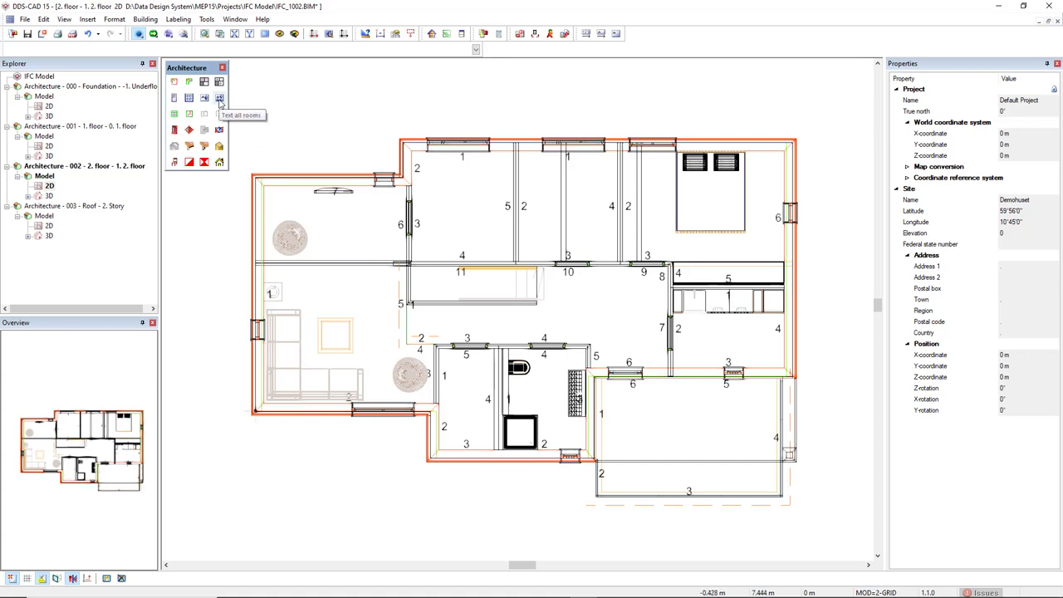
left_click(219, 98)
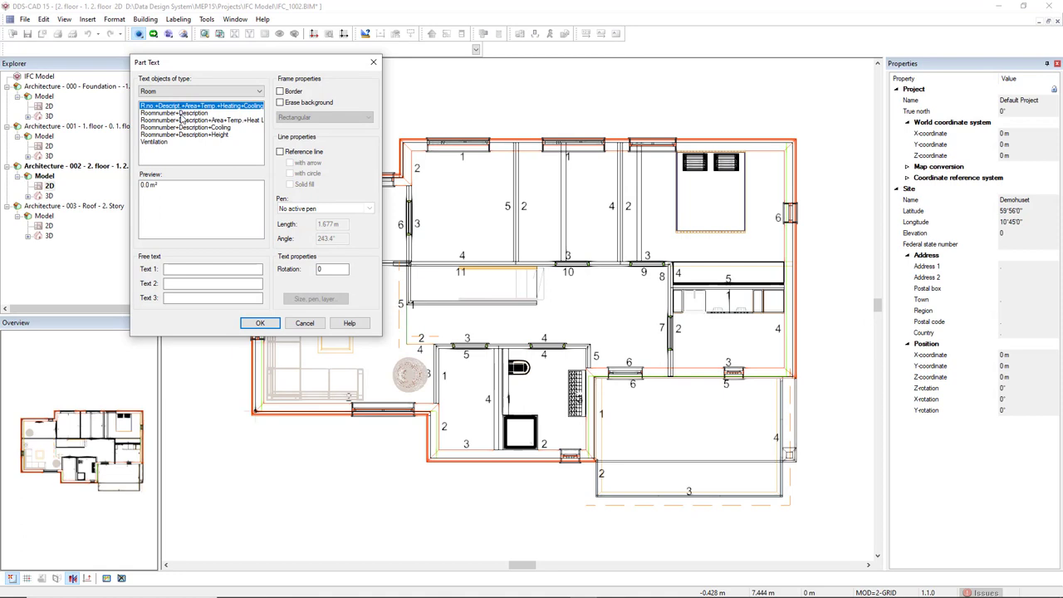
Choose Roomnumber+Description as the room label text so rooms read like '11 Bedroom'.
left_click(199, 113)
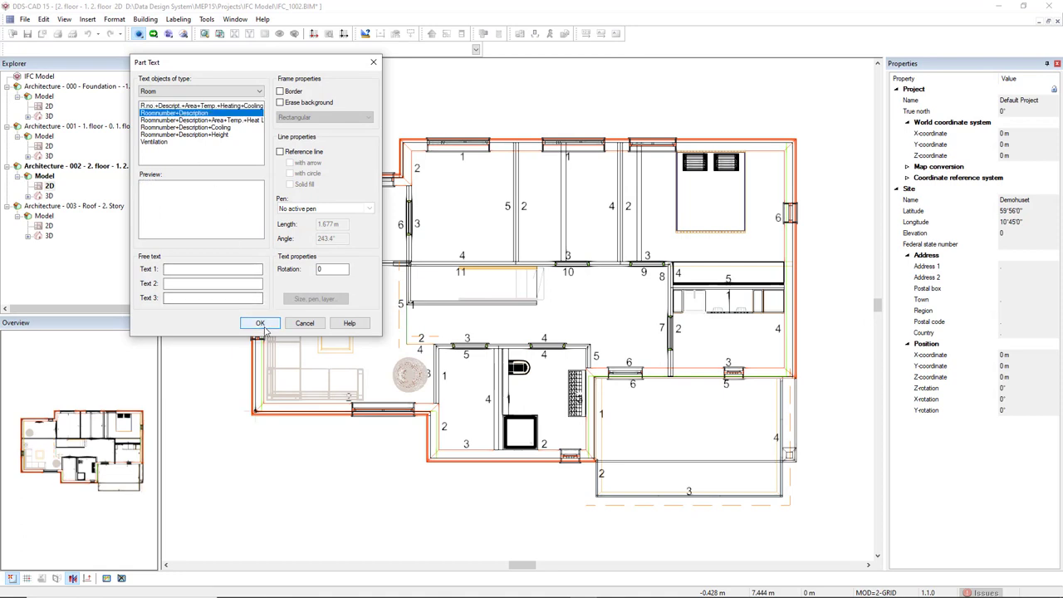
left_click(259, 322)
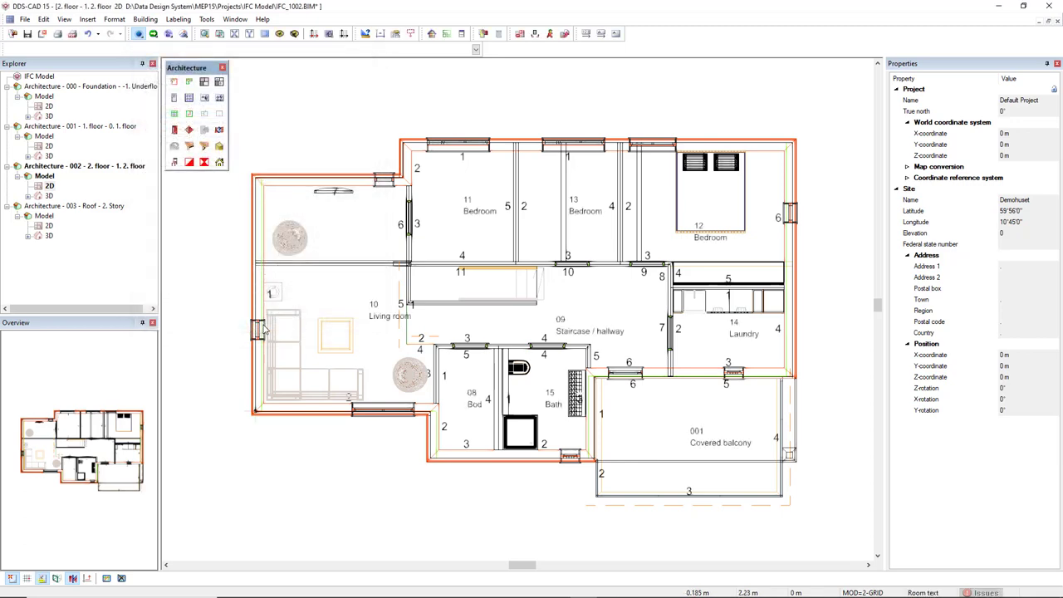
mouse_move(392, 342)
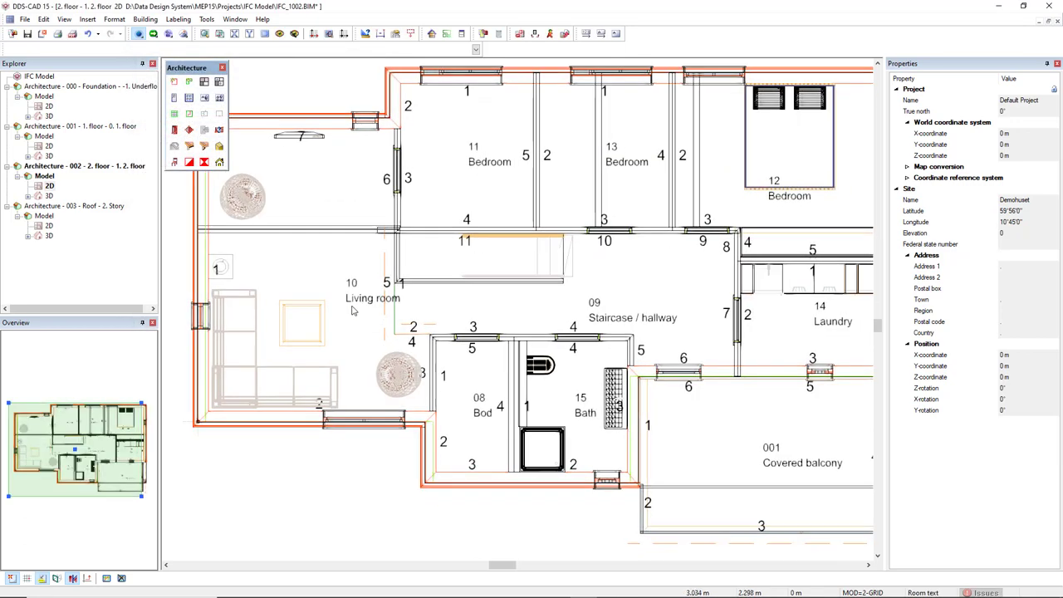
mouse_move(512, 241)
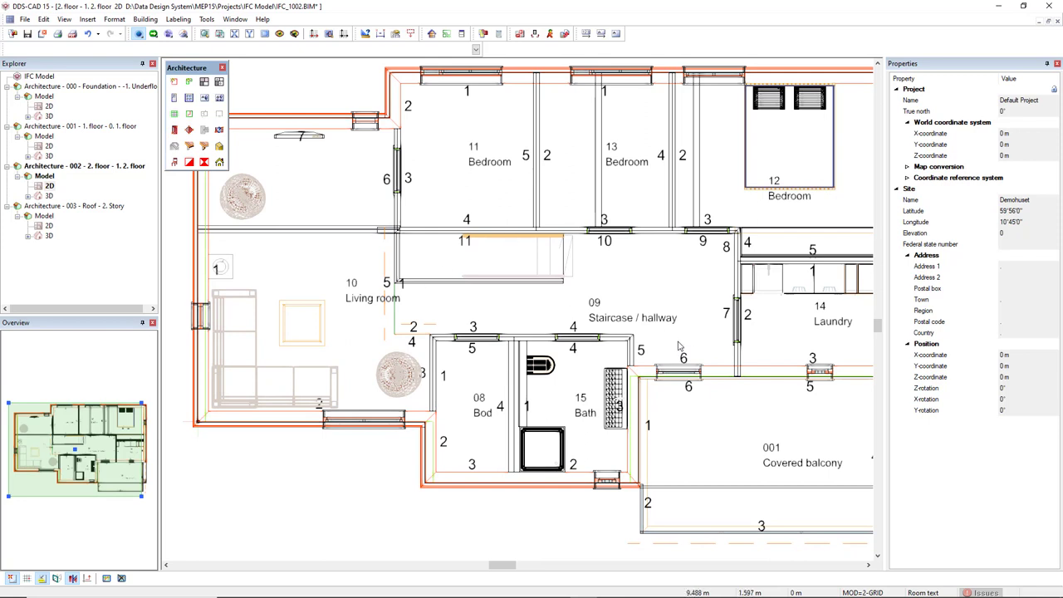
mouse_move(734, 469)
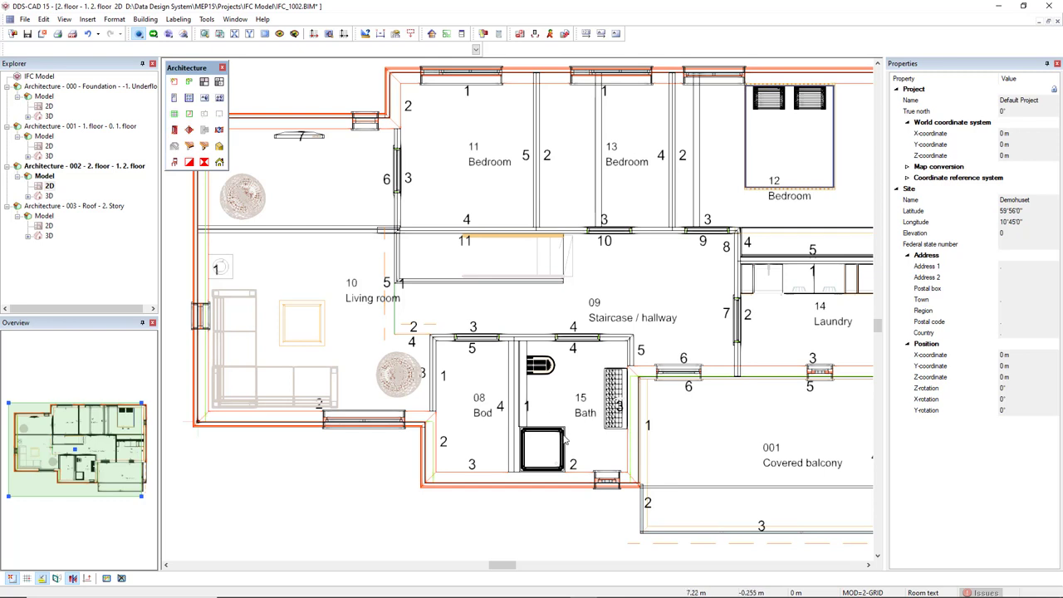
Turn off Show Native Building Components so the plan shows only the IFC model.
left_click(484, 33)
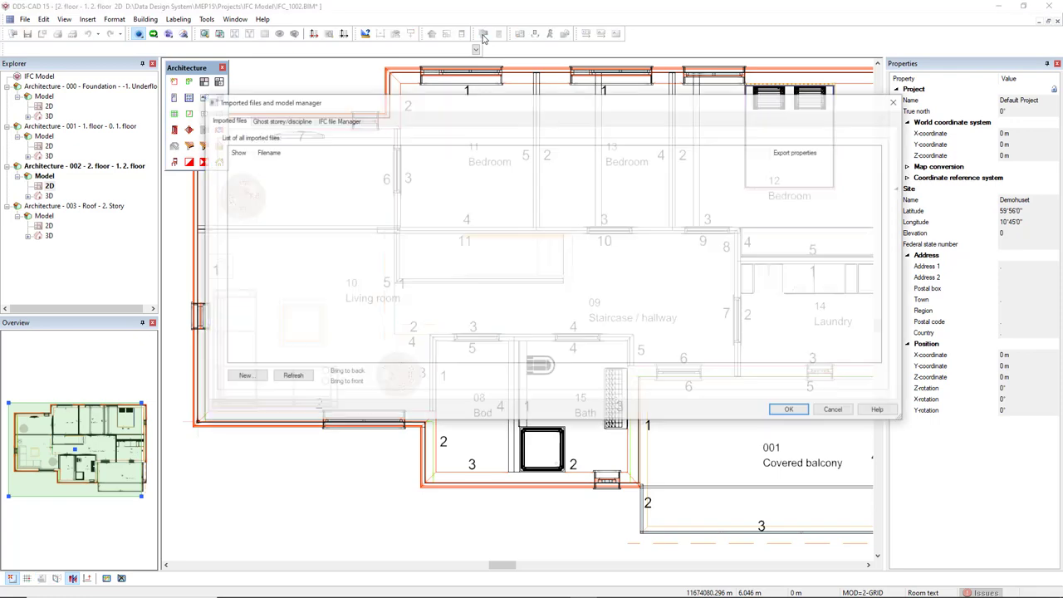
left_click(337, 120)
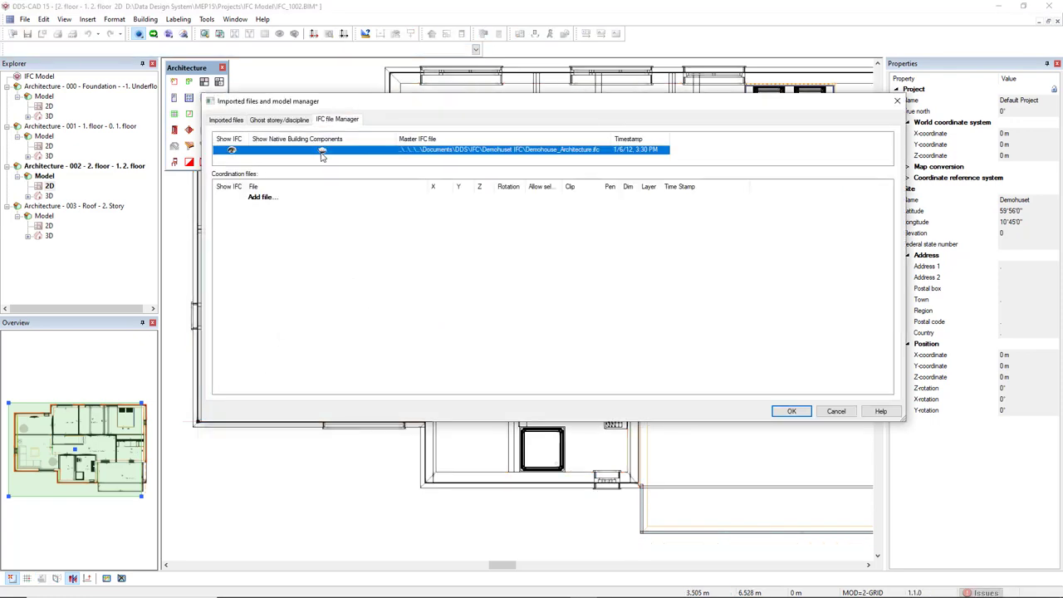
left_click(791, 411)
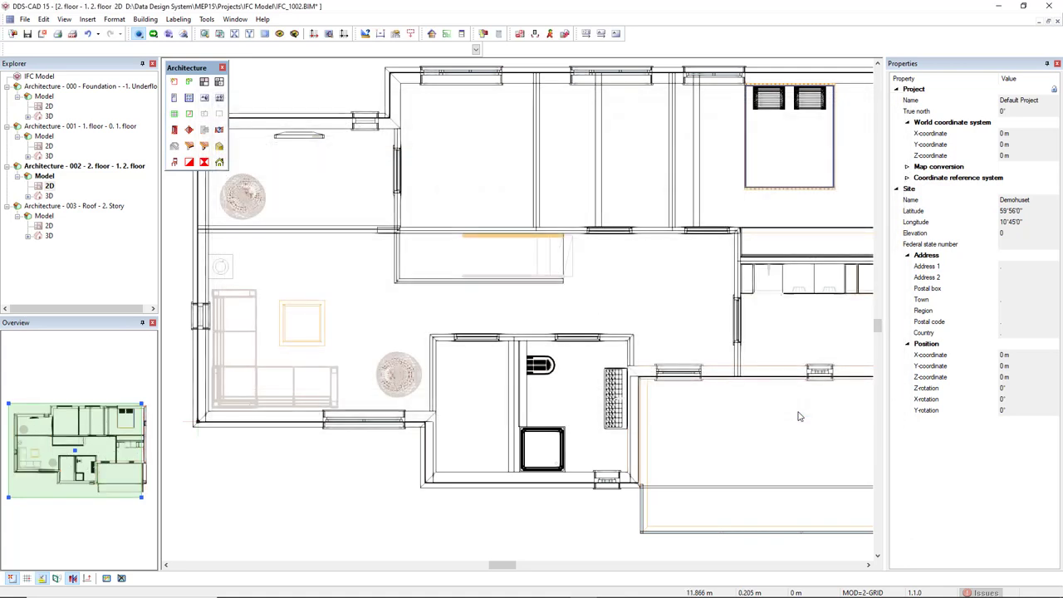
mouse_move(606, 177)
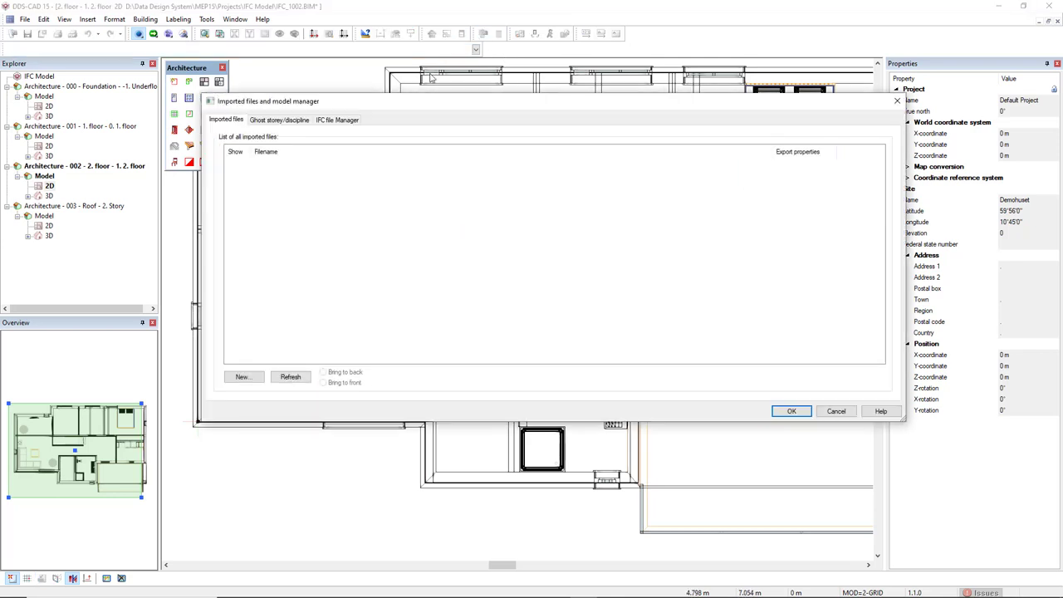
Choose 'Update coordination filter...' for the master IFC file on the IFC File Manager page.
left_click(335, 119)
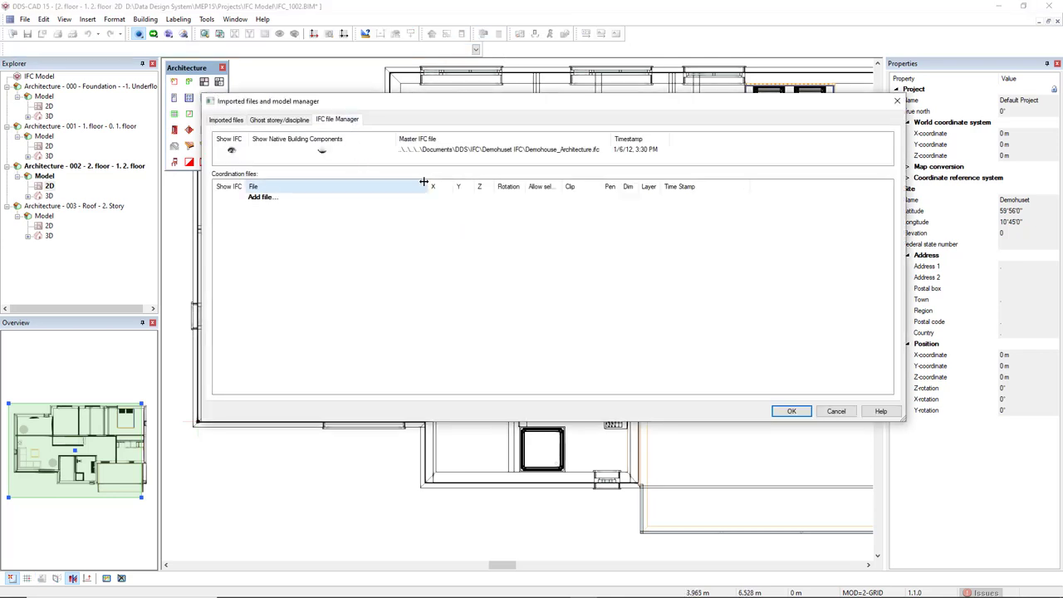
left_click(499, 150)
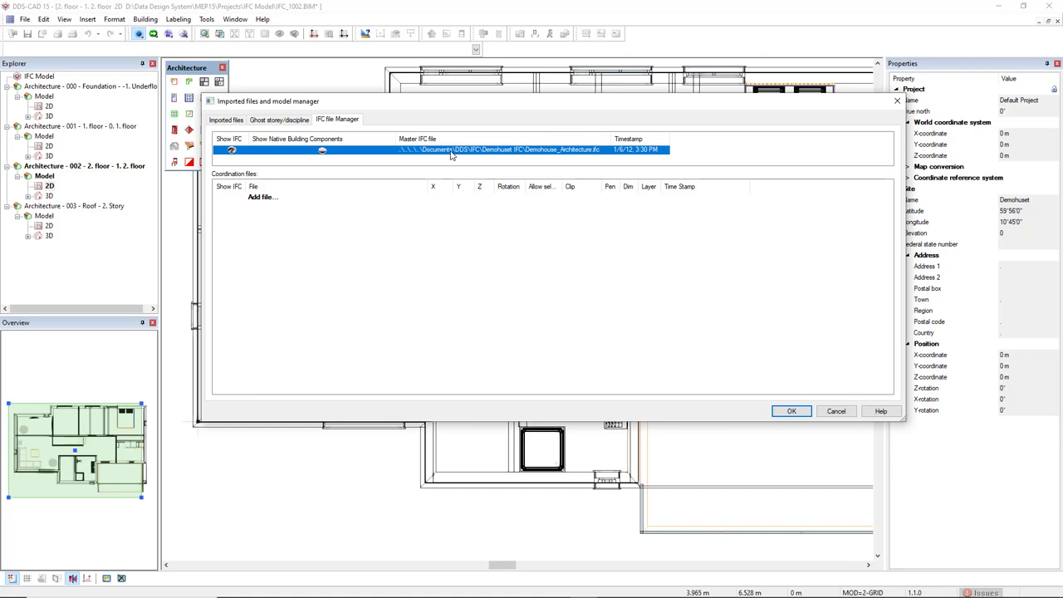
right_click(452, 156)
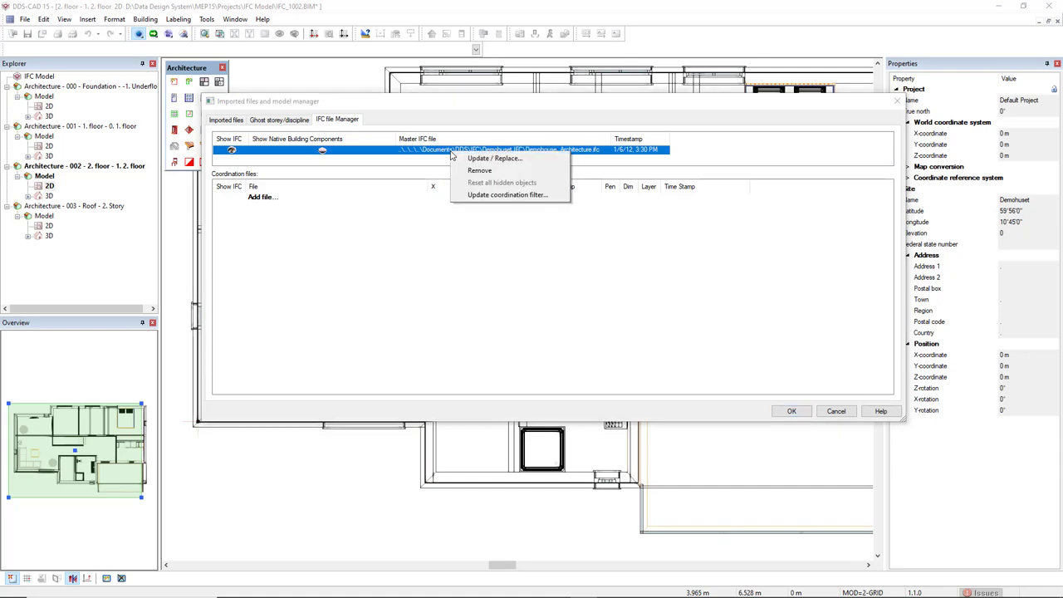
mouse_move(495, 159)
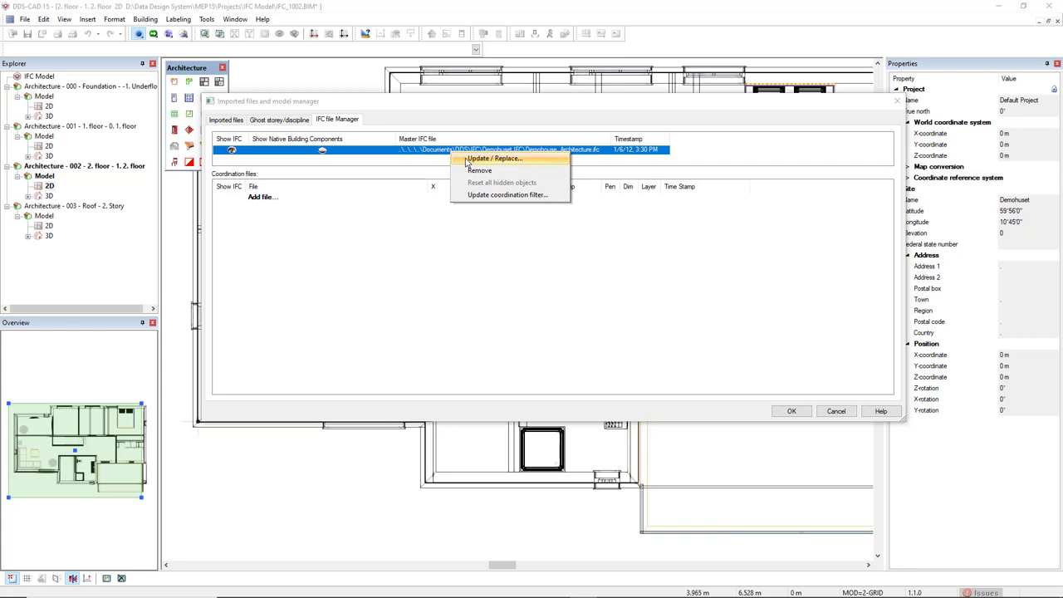
mouse_move(507, 195)
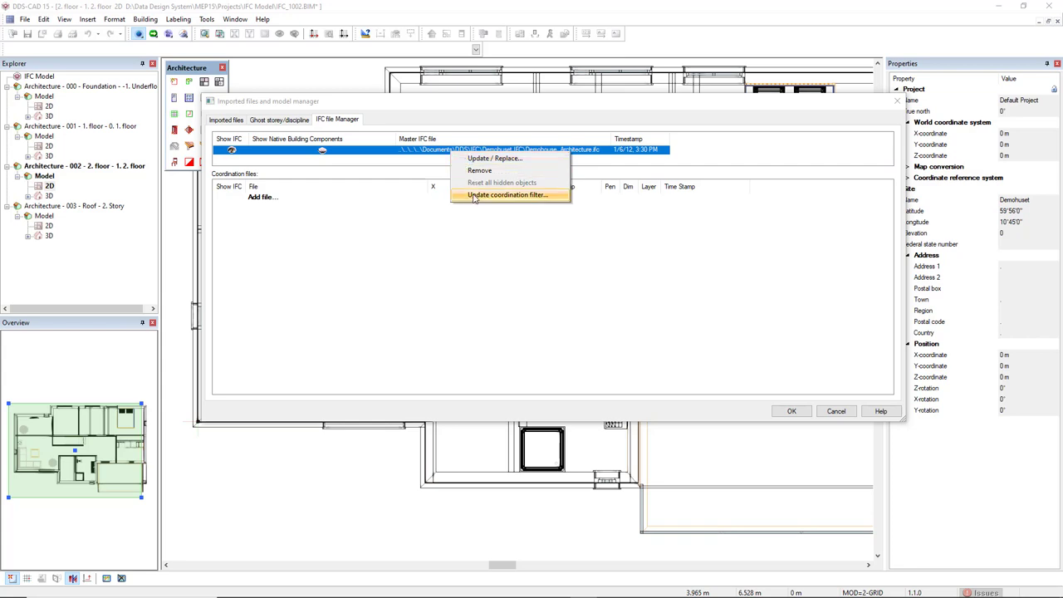
mouse_move(468, 197)
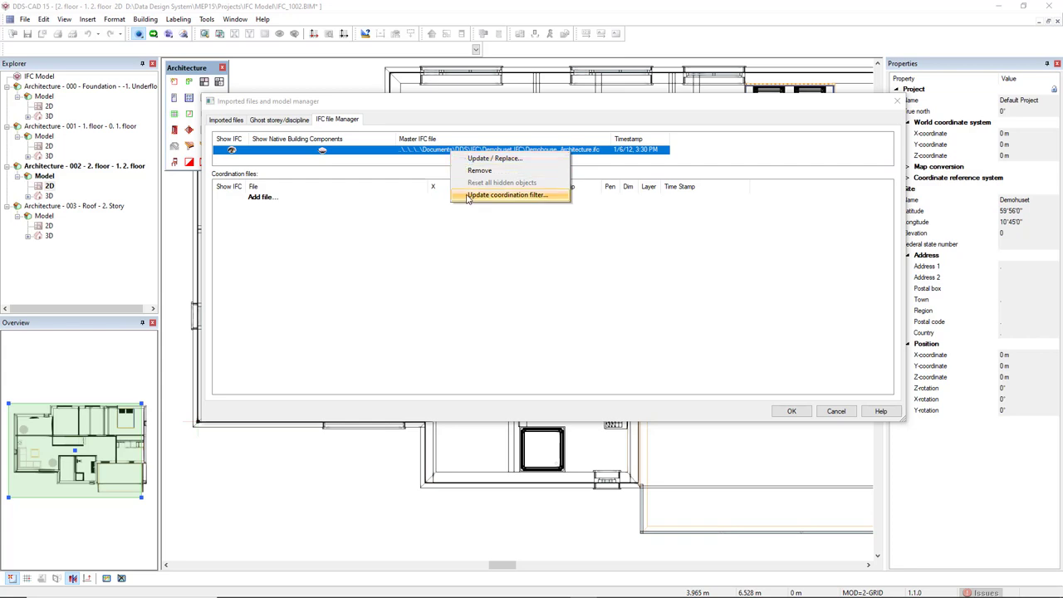
left_click(508, 194)
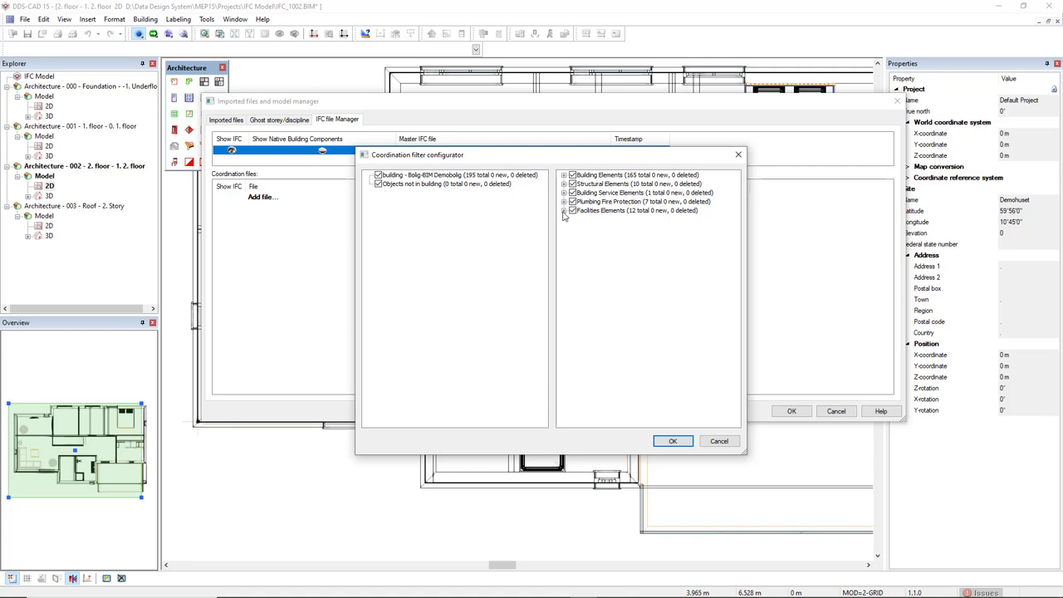
Uncheck Furniture under Facilities Elements in the coordination filter and return to the plan.
left_click(564, 209)
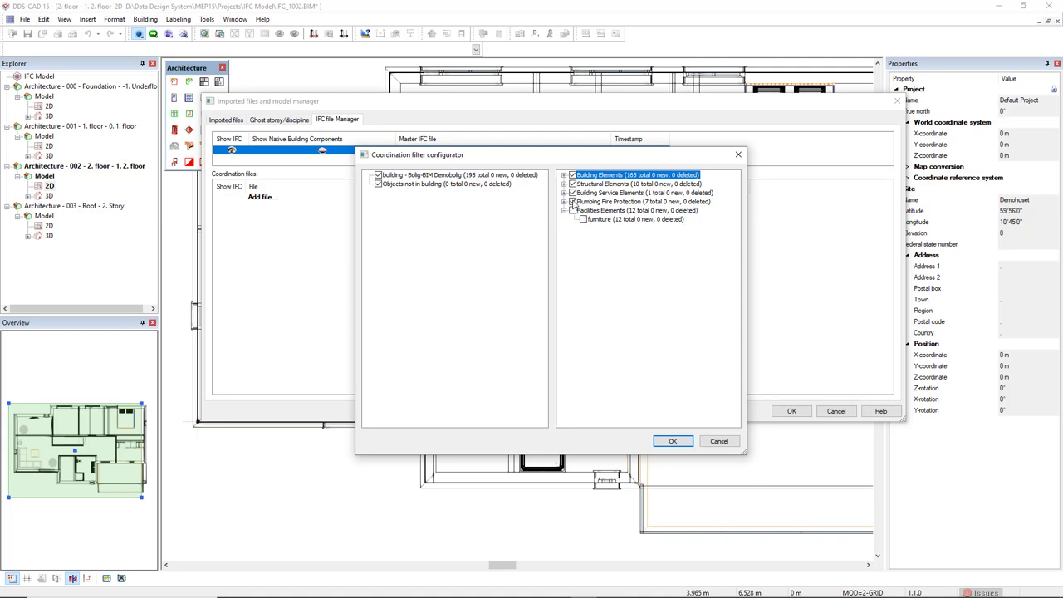
mouse_move(611, 322)
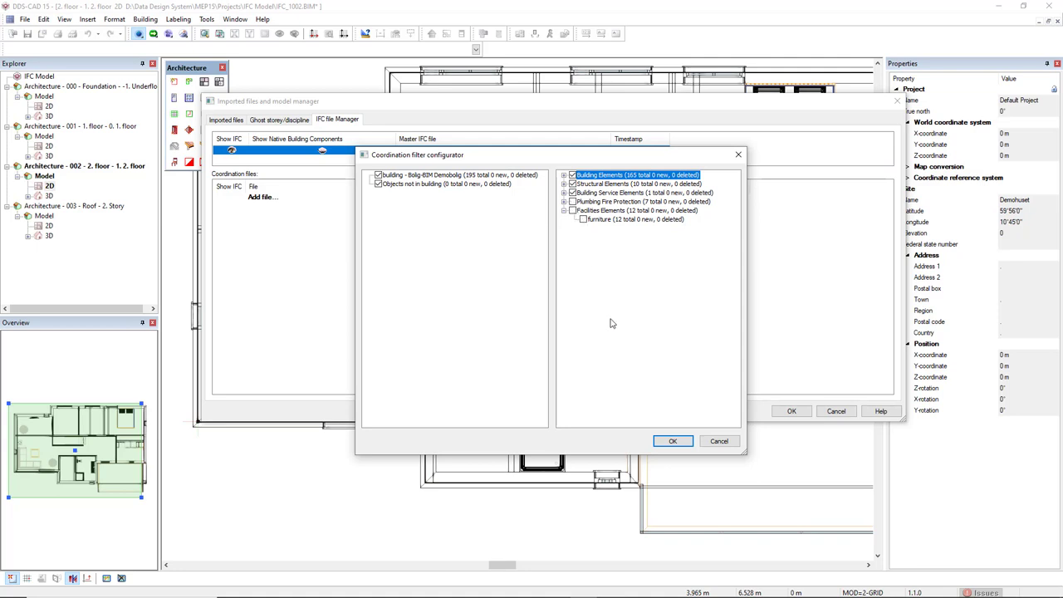
left_click(673, 442)
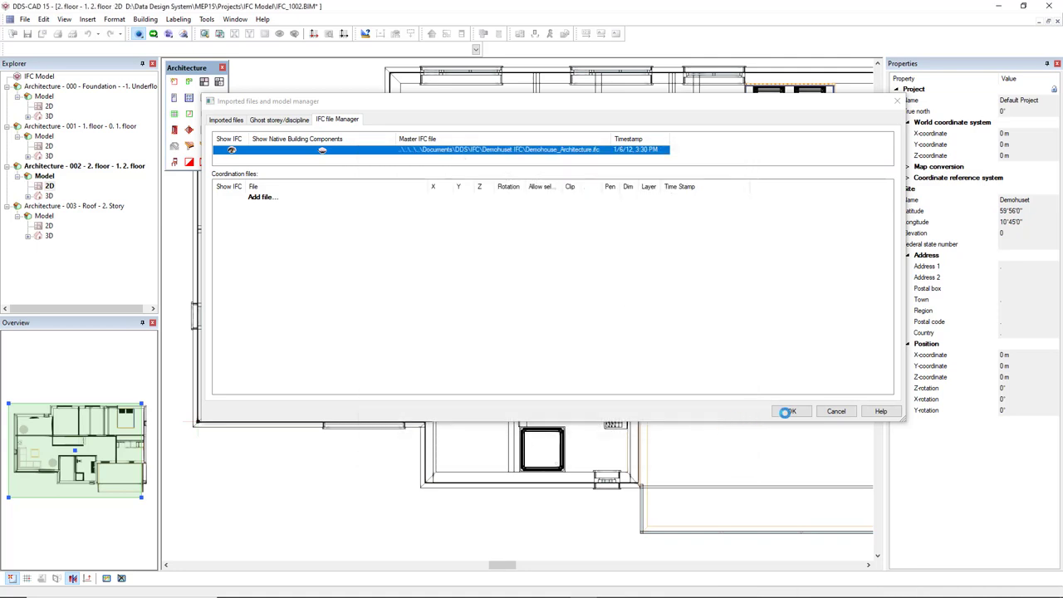
left_click(789, 412)
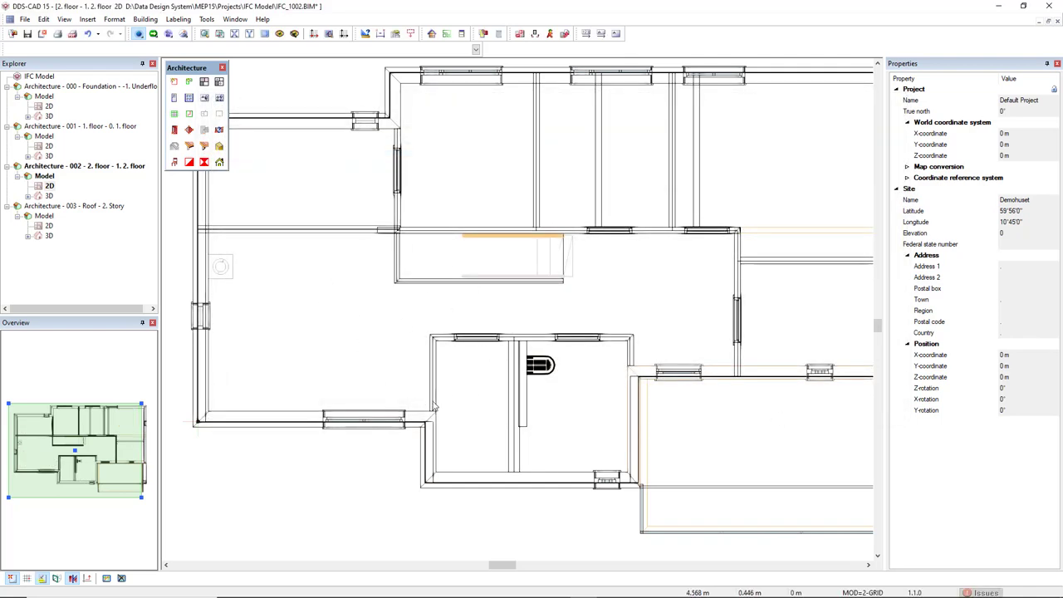
mouse_move(435, 407)
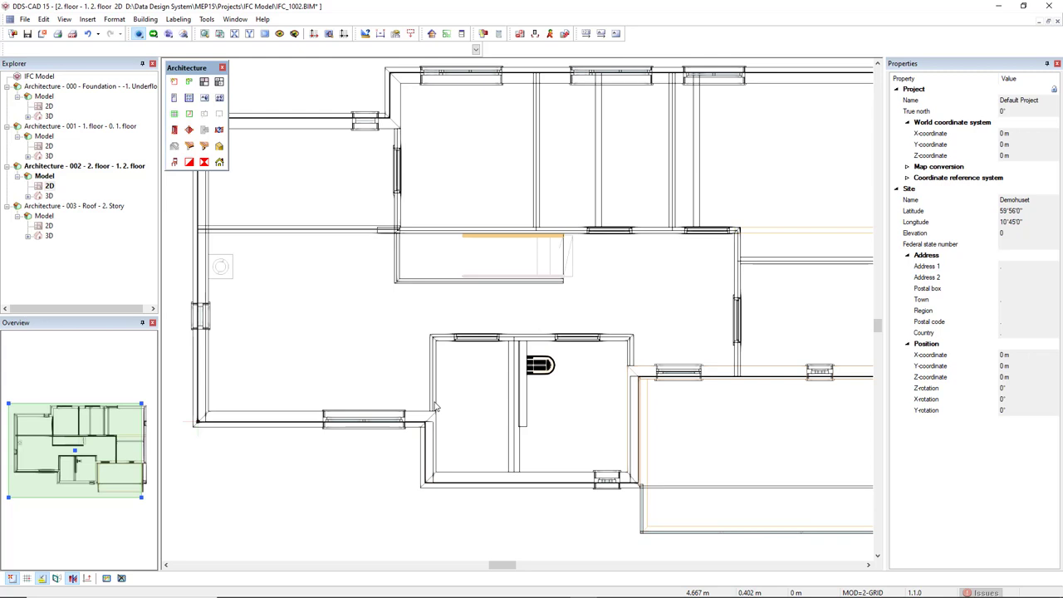
mouse_move(438, 405)
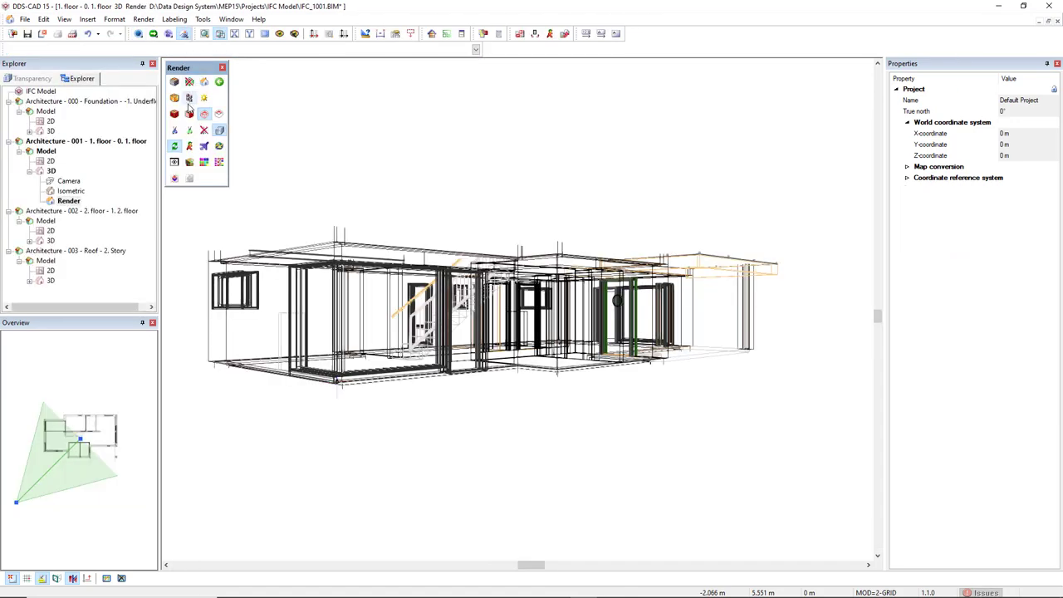
Switch the 1st floor 3D view to solid shaded display.
left_click(190, 98)
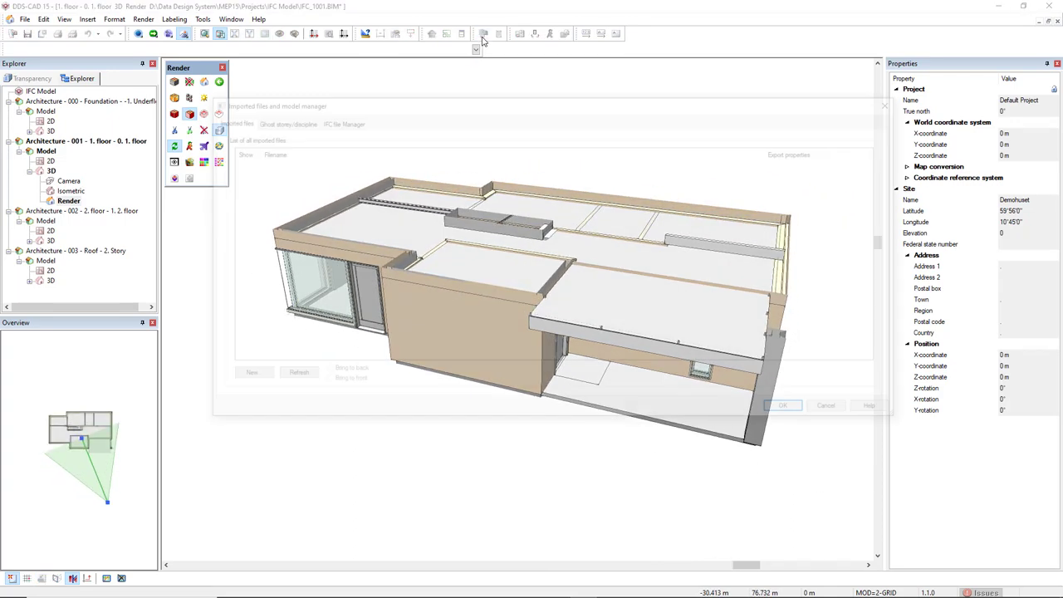
In the IFC File Manager, switch from Show IFC to native components so the 3D view shows the native house.
left_click(337, 120)
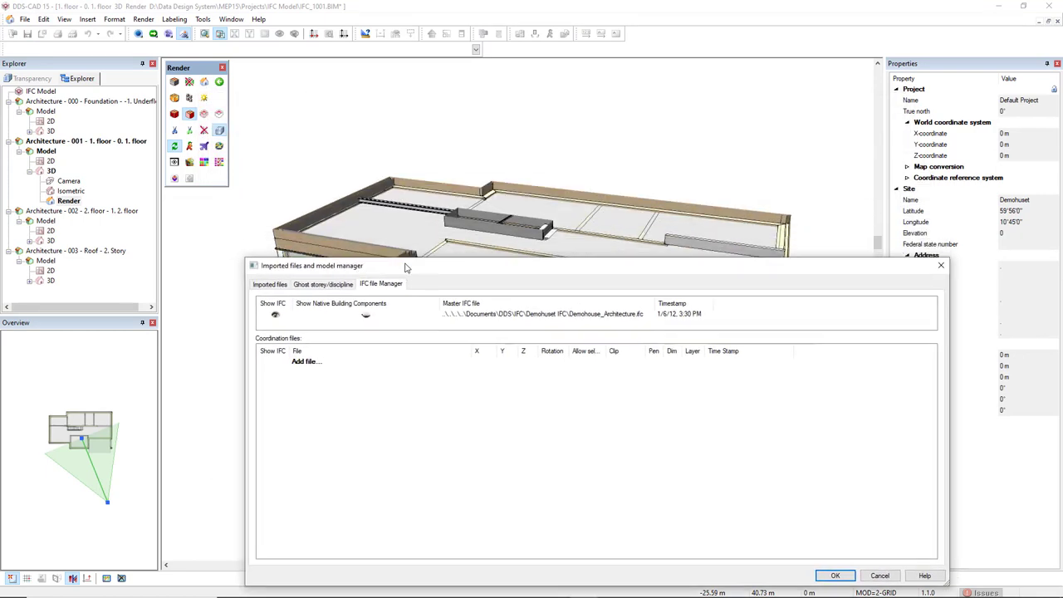
left_click_drag(407, 266, 415, 192)
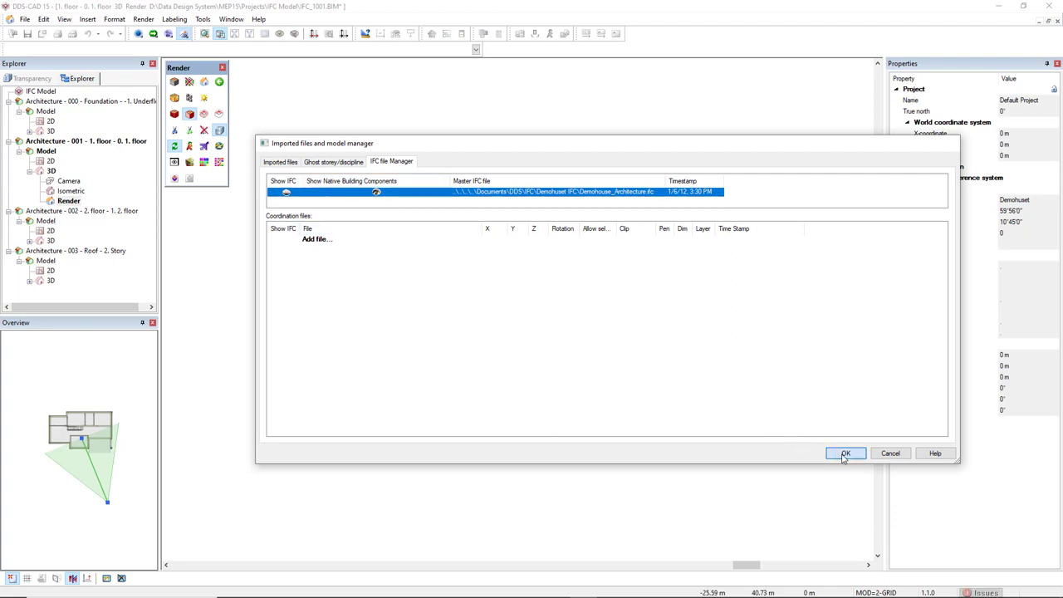
left_click(845, 451)
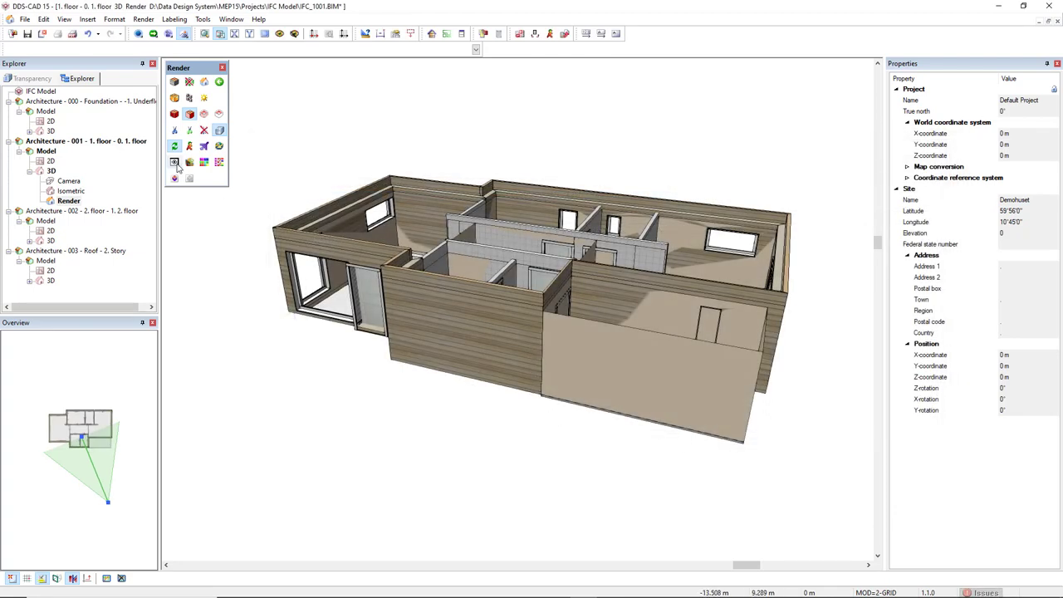
mouse_move(175, 163)
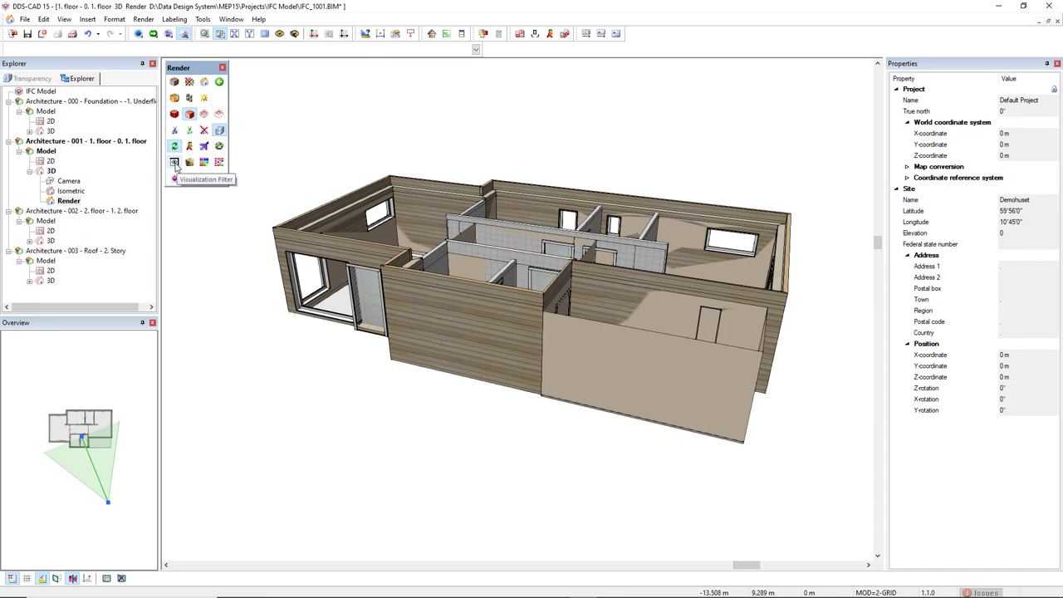
Apply the U Value Analysis visualization filter so components are coloured by U-value range.
left_click(175, 163)
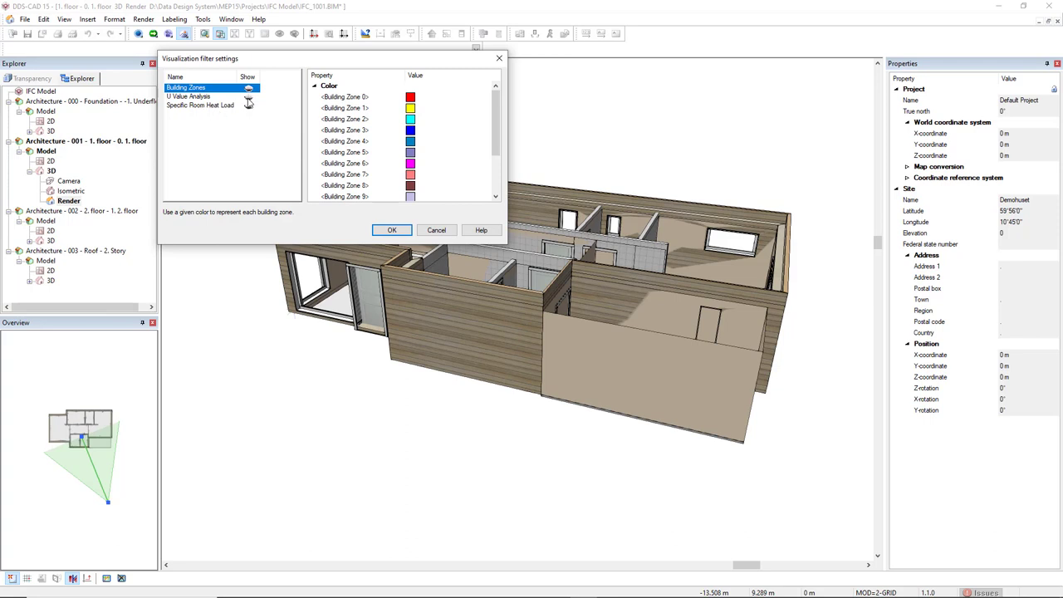
left_click(189, 94)
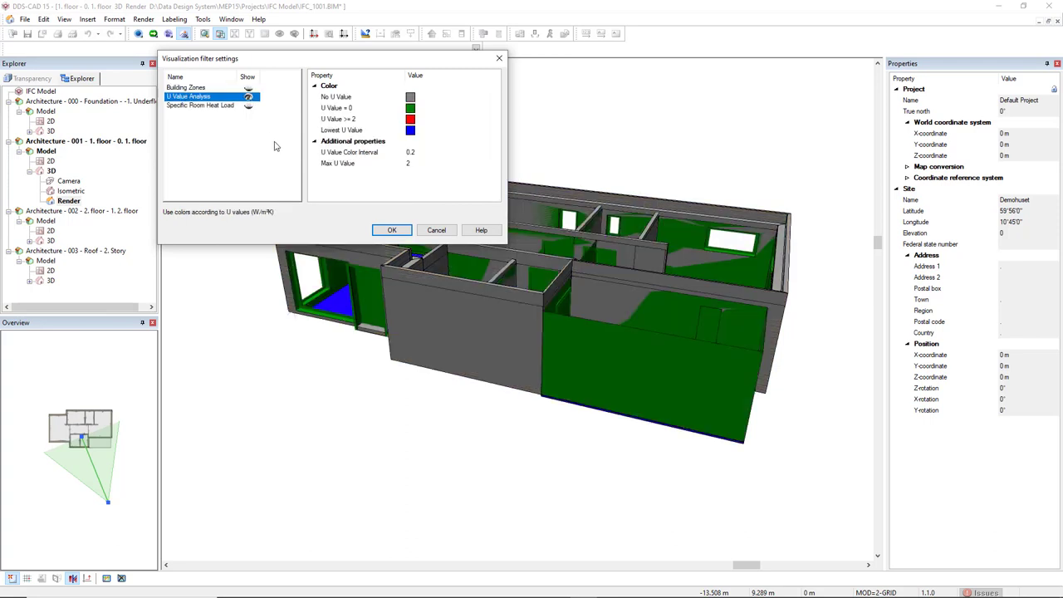
left_click(392, 229)
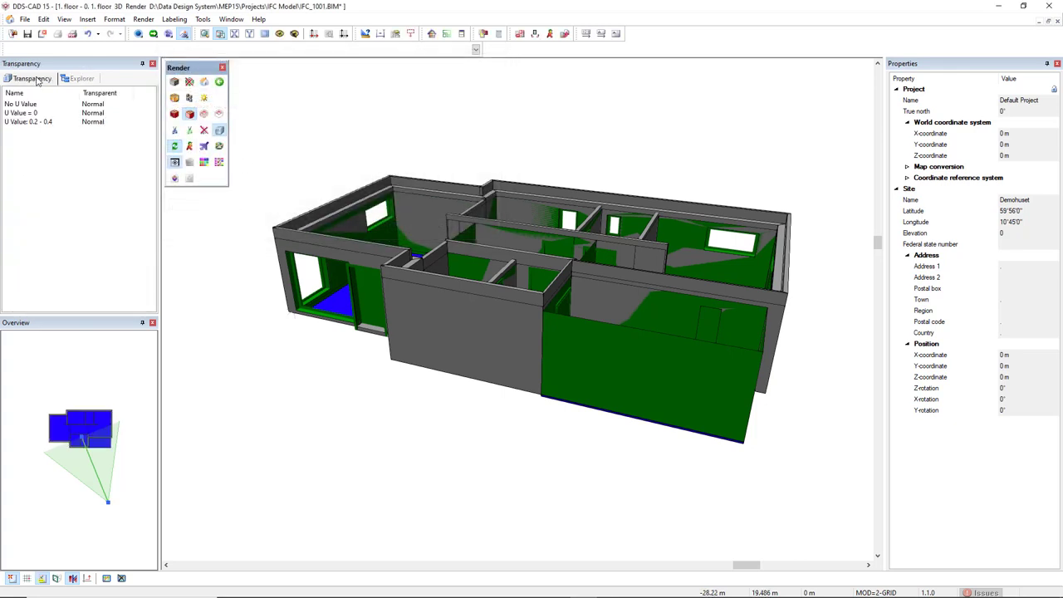